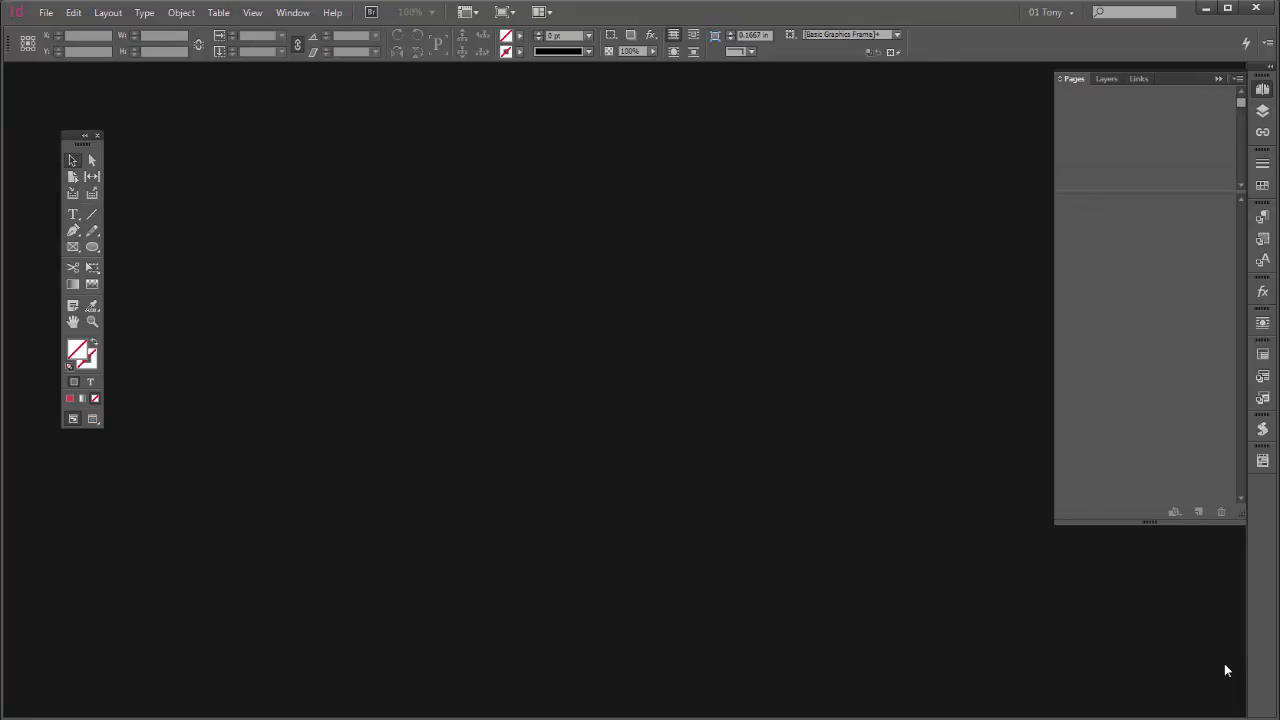
mouse_move(575, 480)
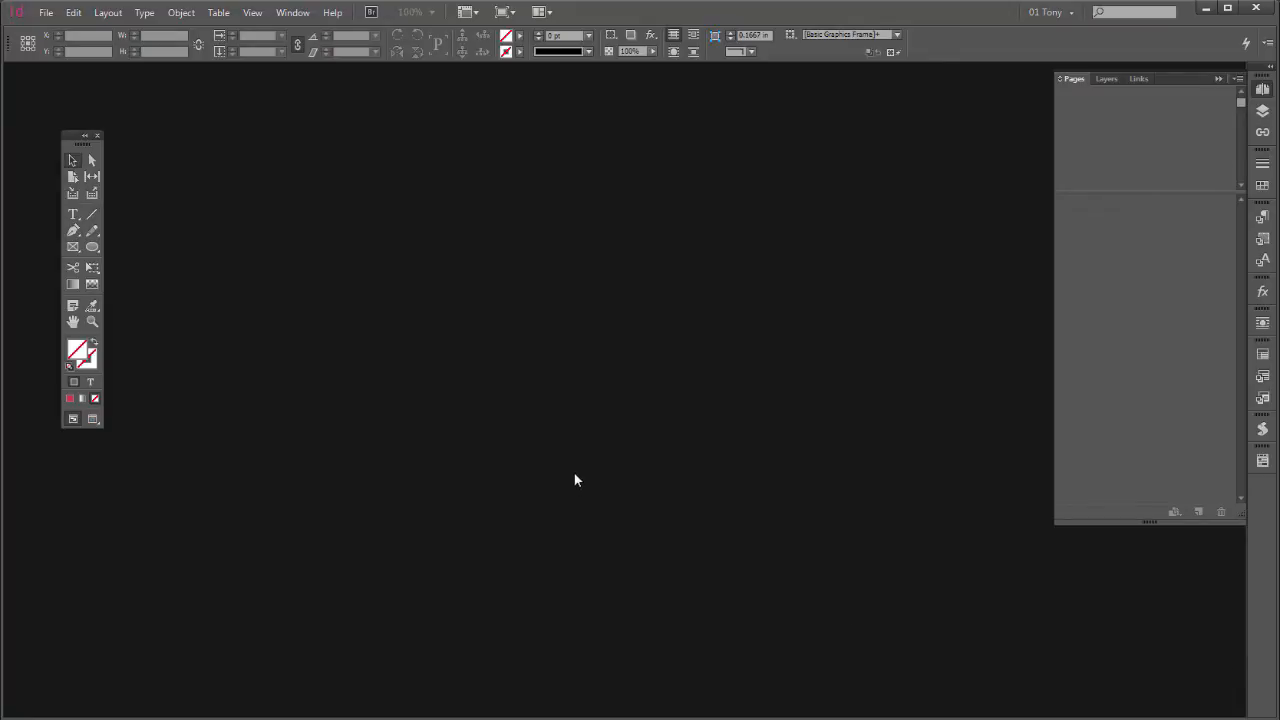
mouse_move(538, 560)
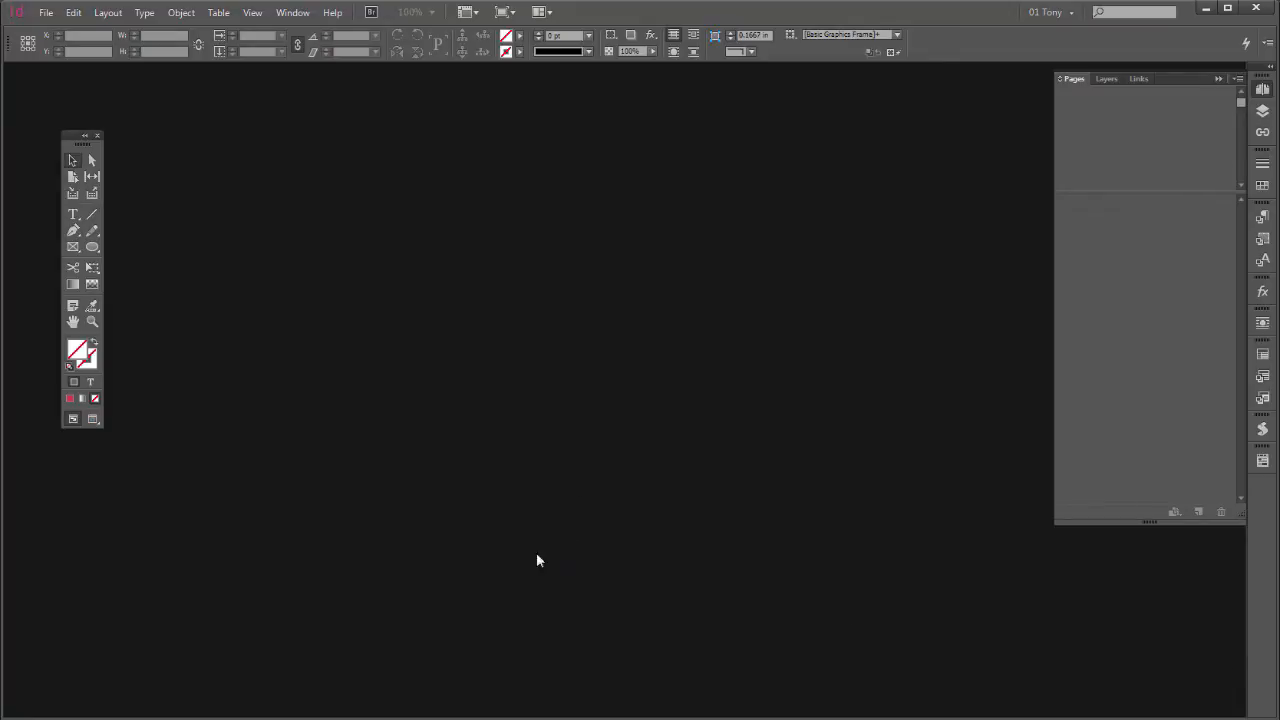
mouse_move(424, 363)
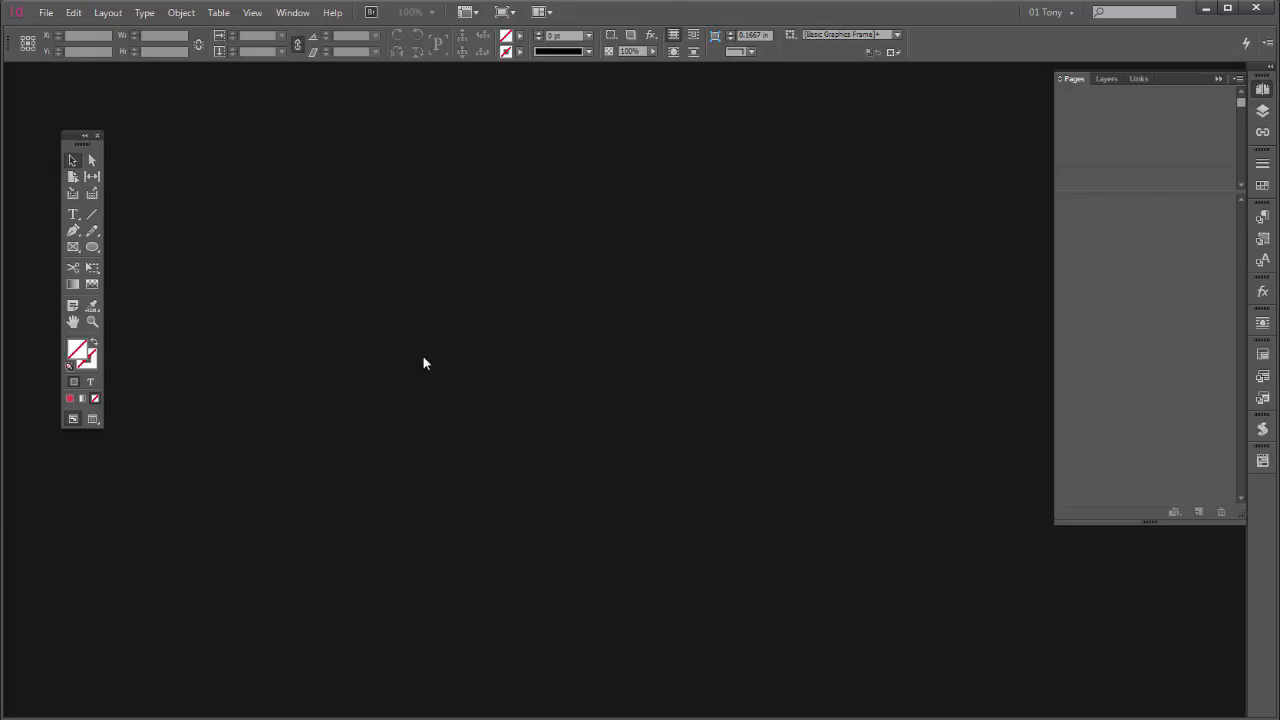
mouse_move(395, 324)
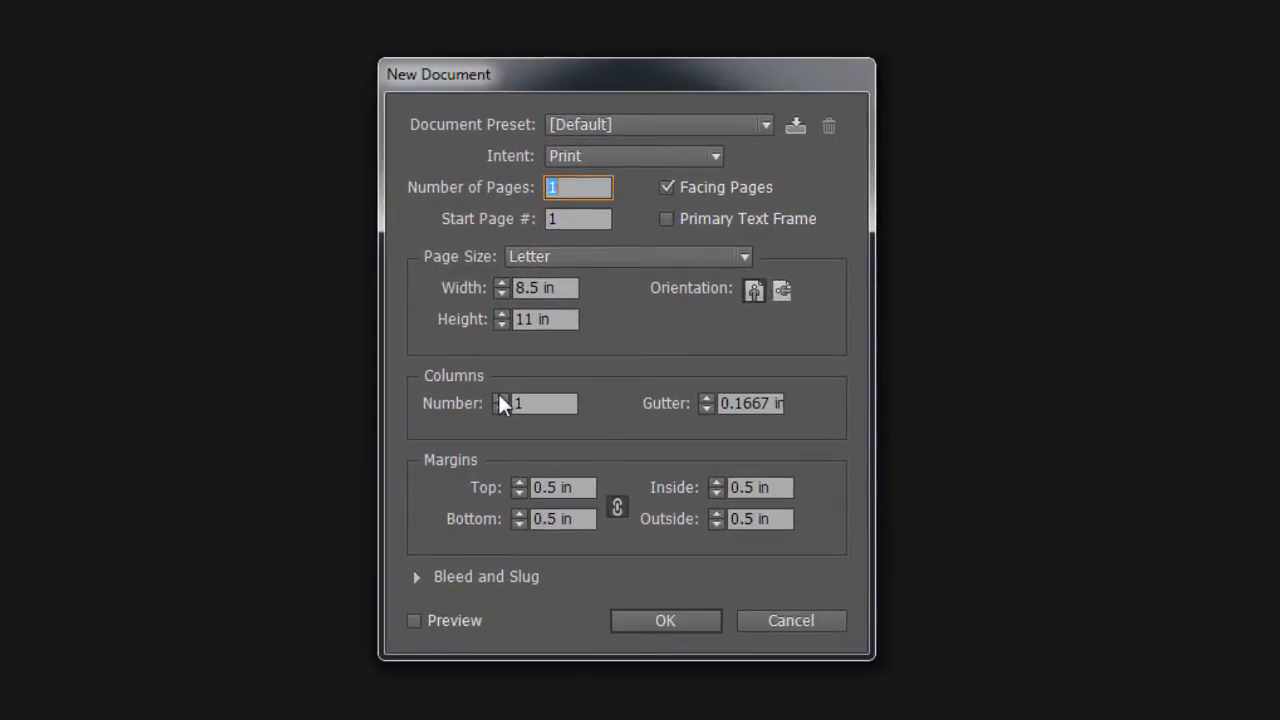
- Create a new Letter document with 5 columns and Primary Text Frame checked
left_click(544, 403)
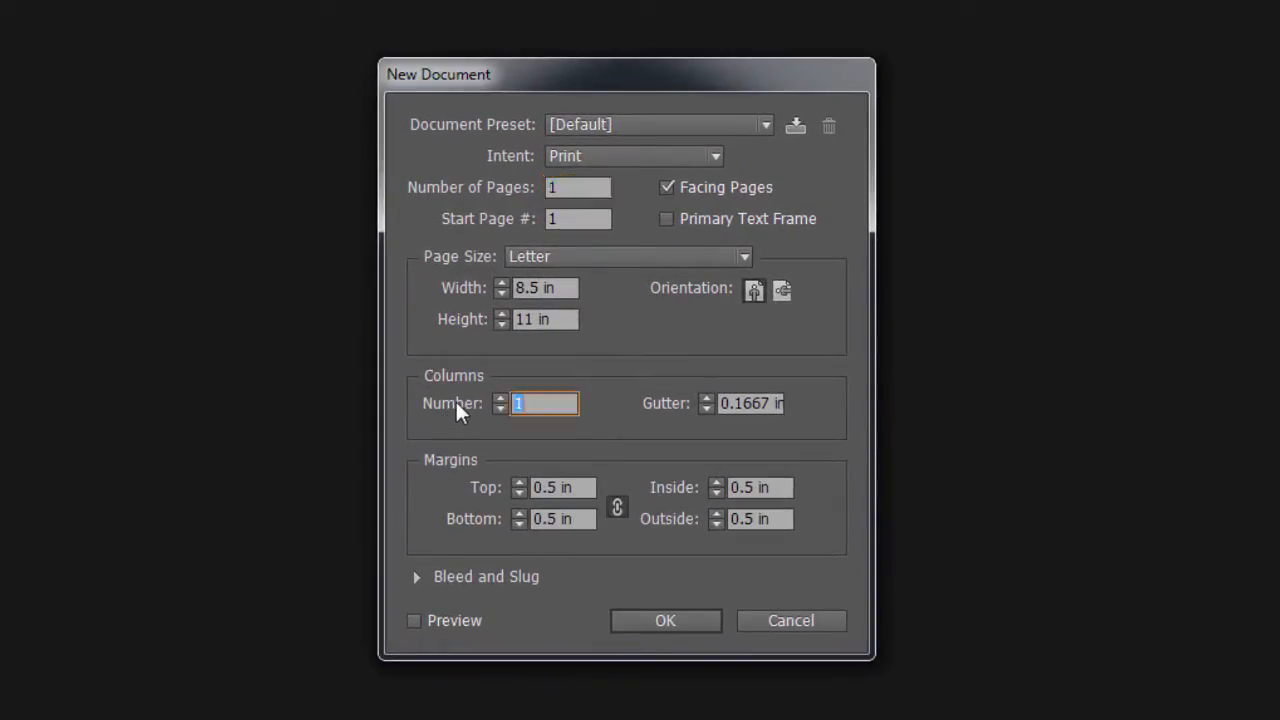
type("5")
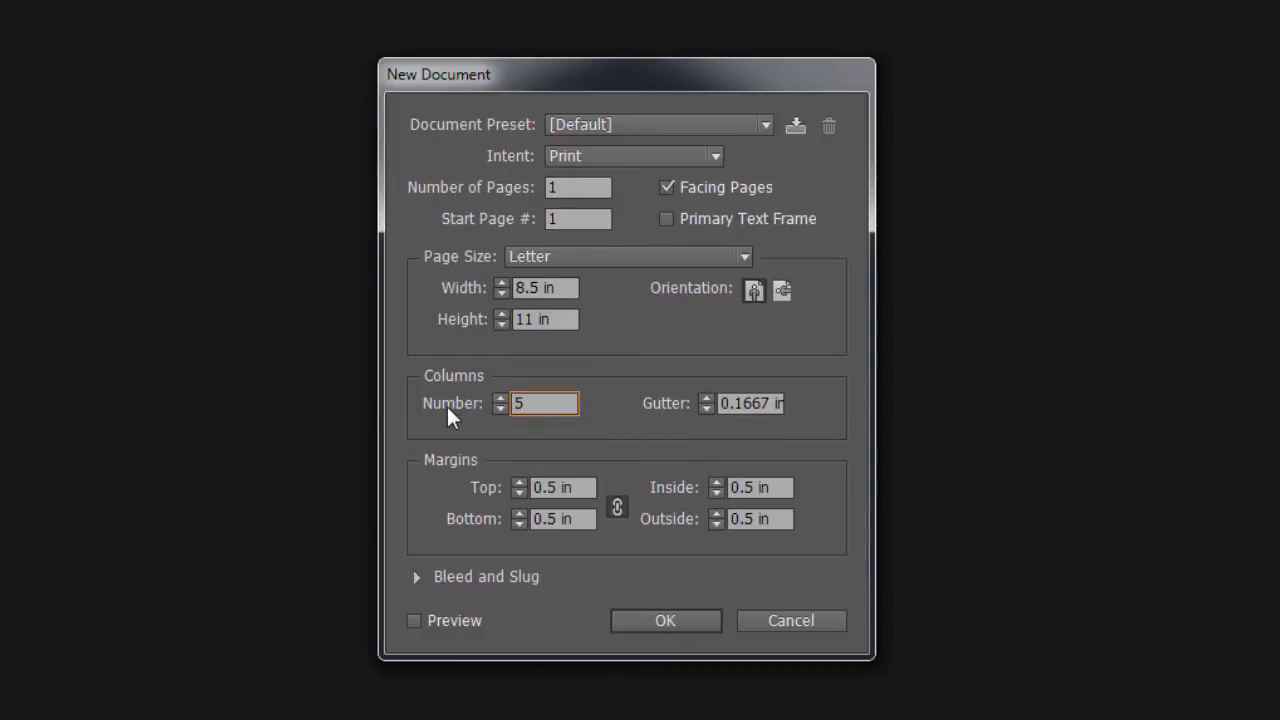
mouse_move(640, 257)
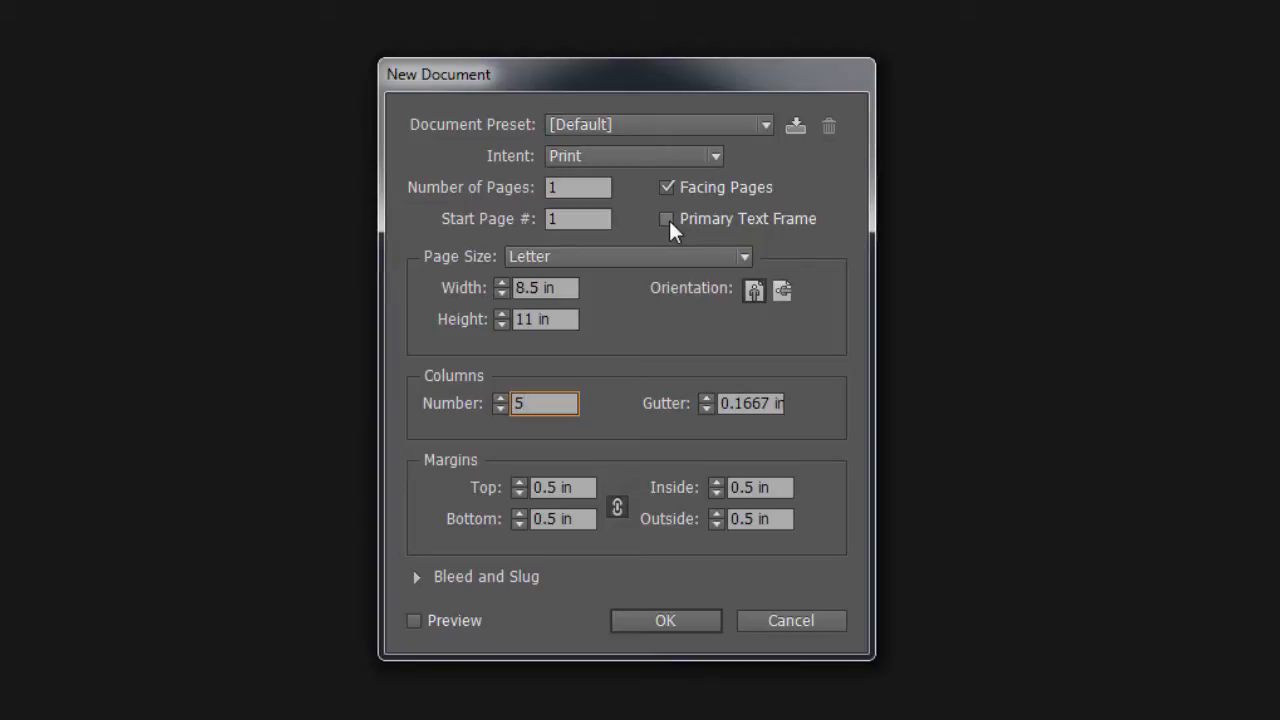
left_click(667, 219)
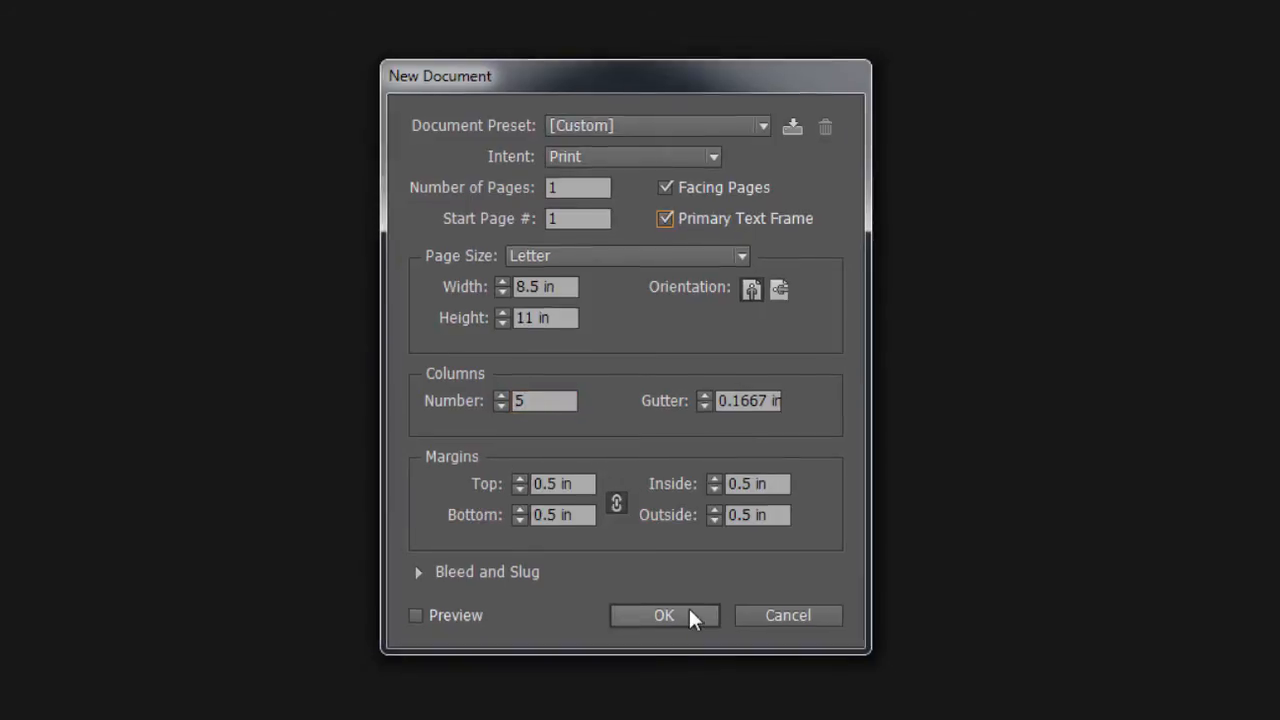
left_click(663, 615)
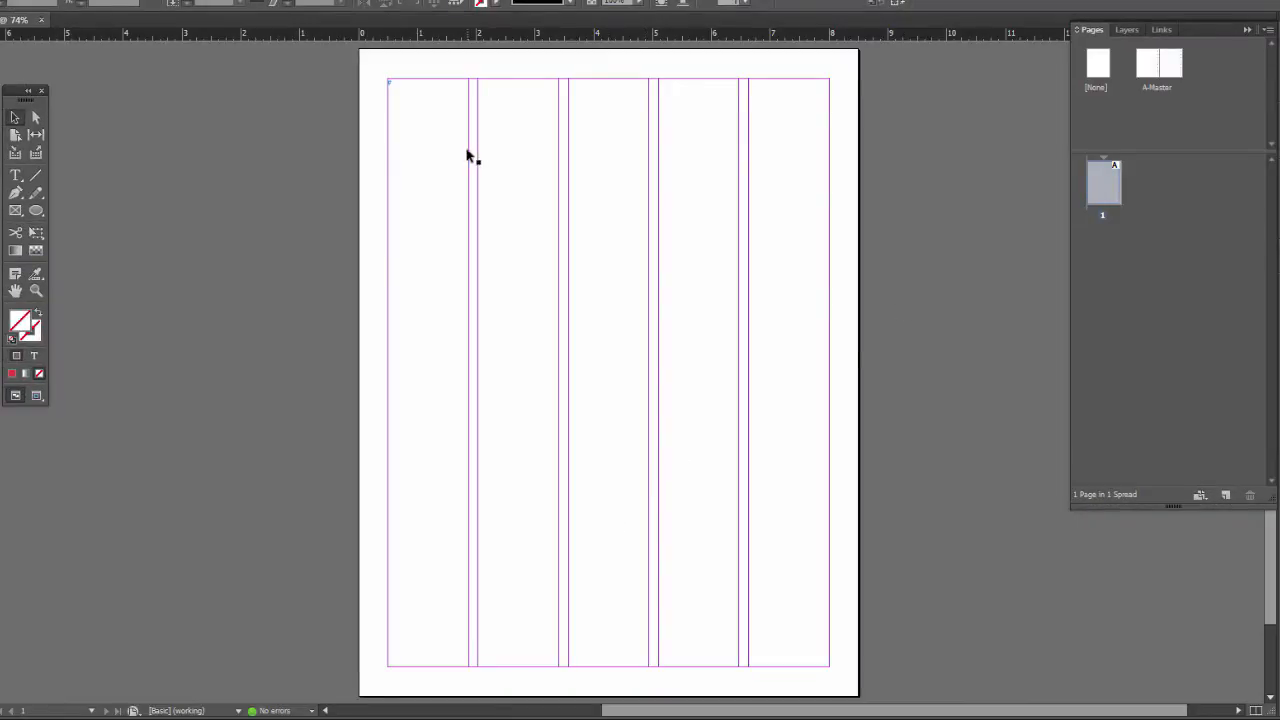
mouse_move(512, 130)
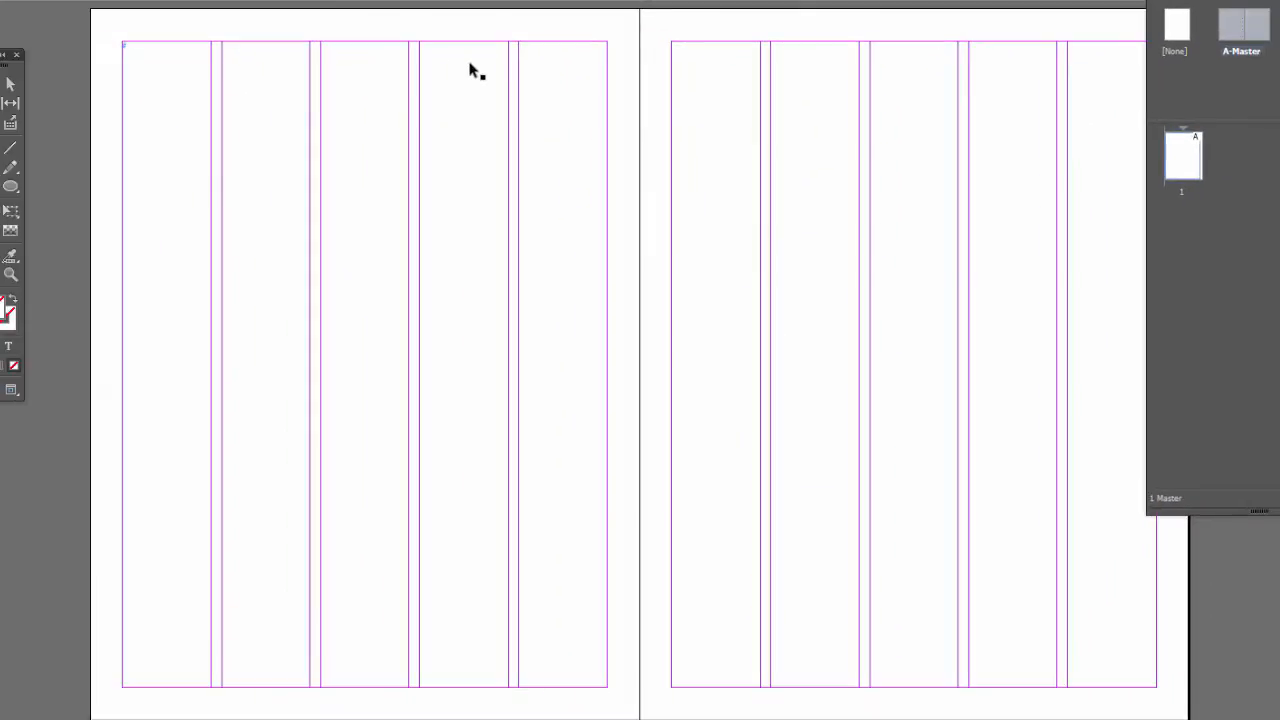
mouse_move(545, 160)
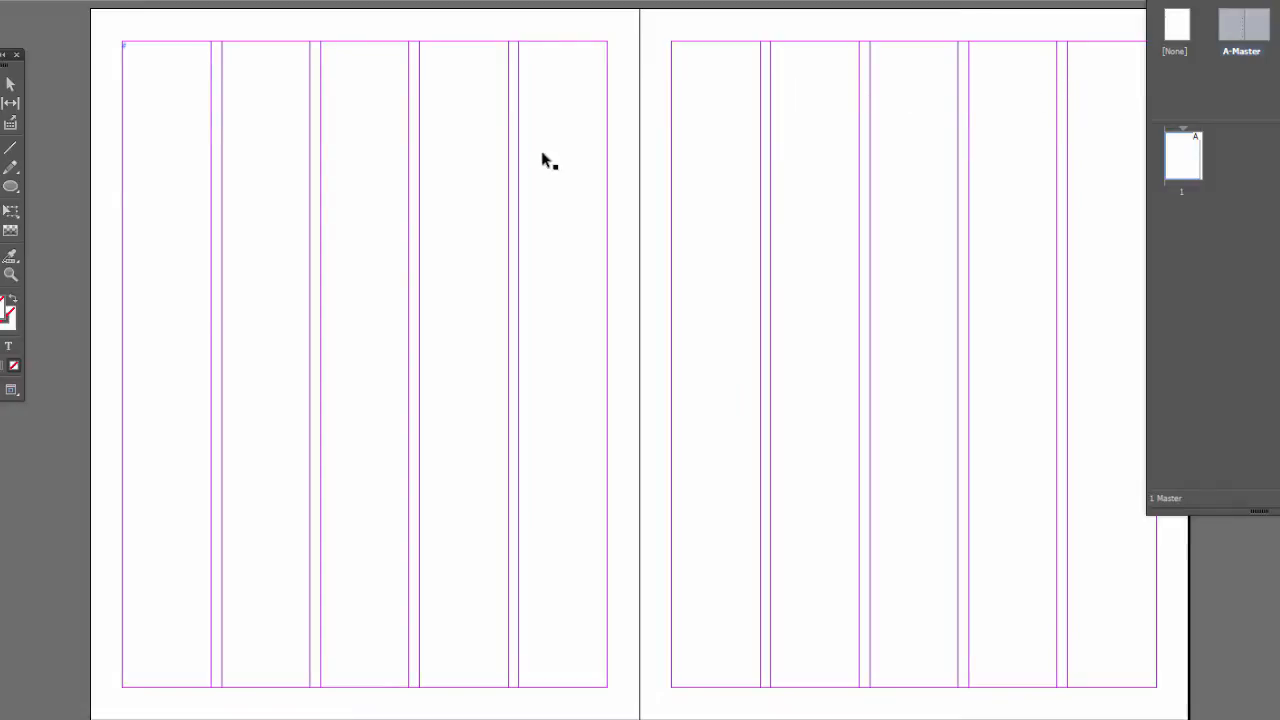
mouse_move(292, 372)
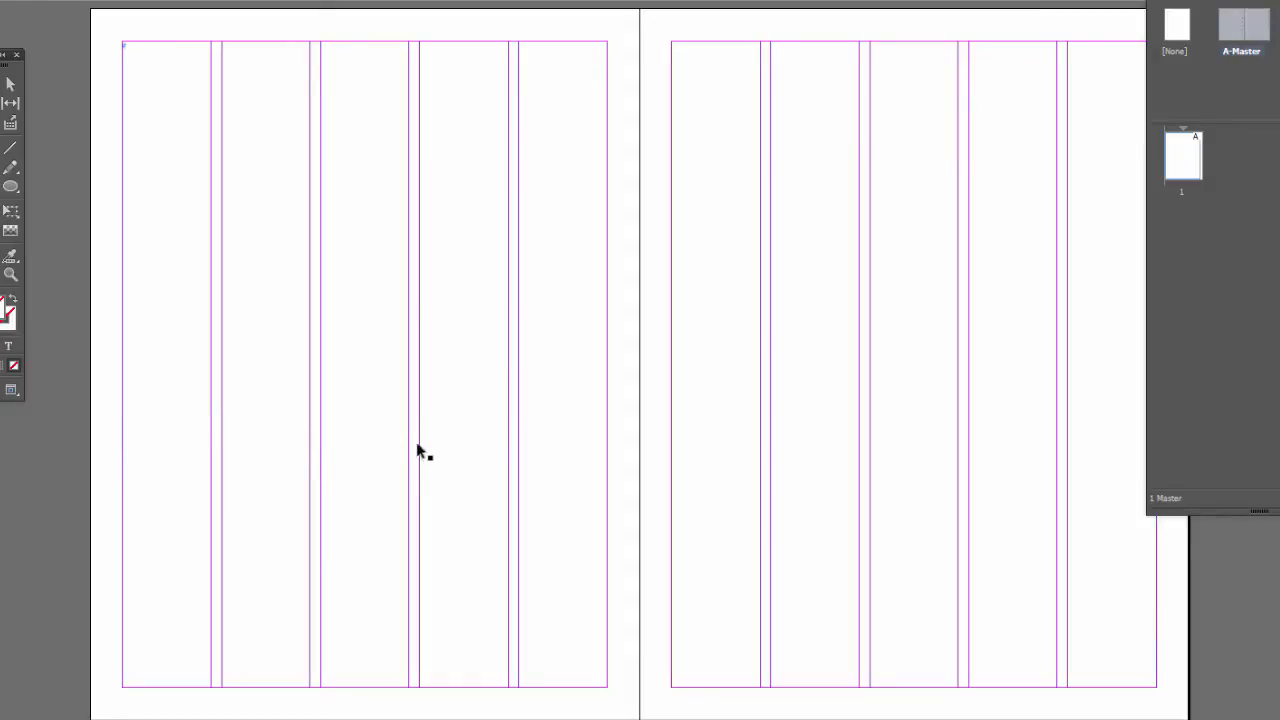
mouse_move(668, 369)
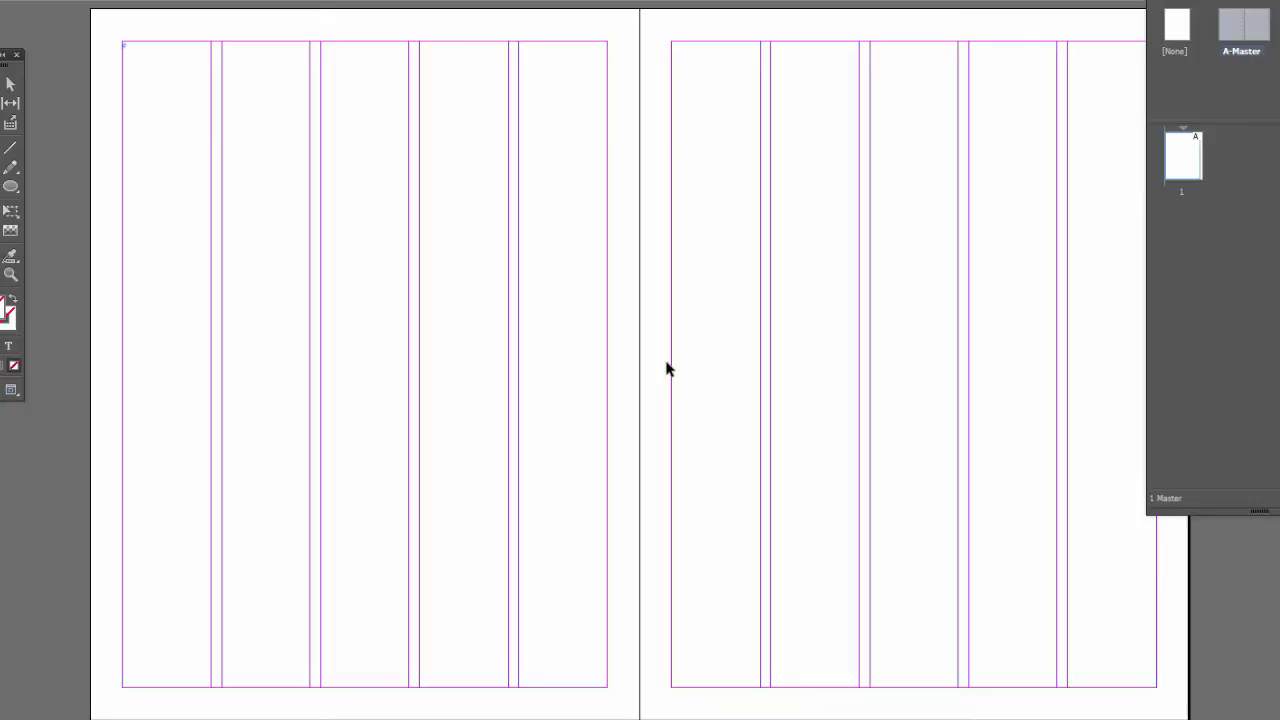
mouse_move(30, 35)
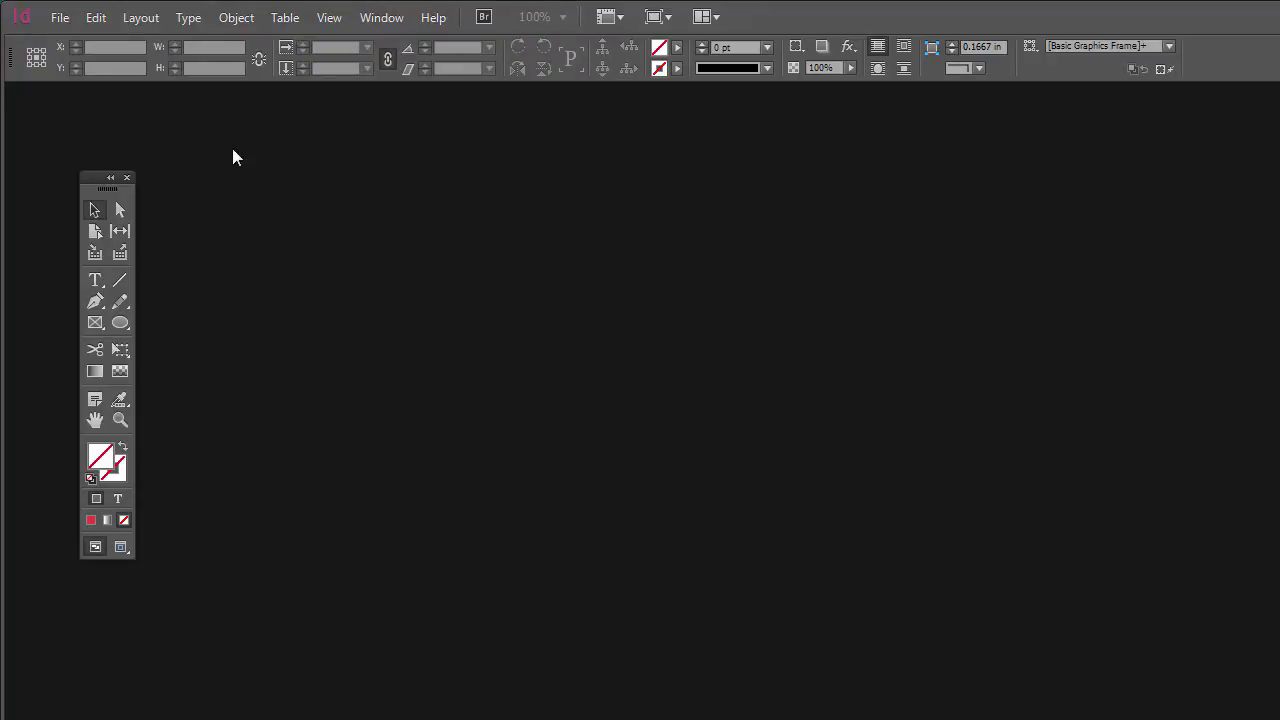
mouse_move(362, 217)
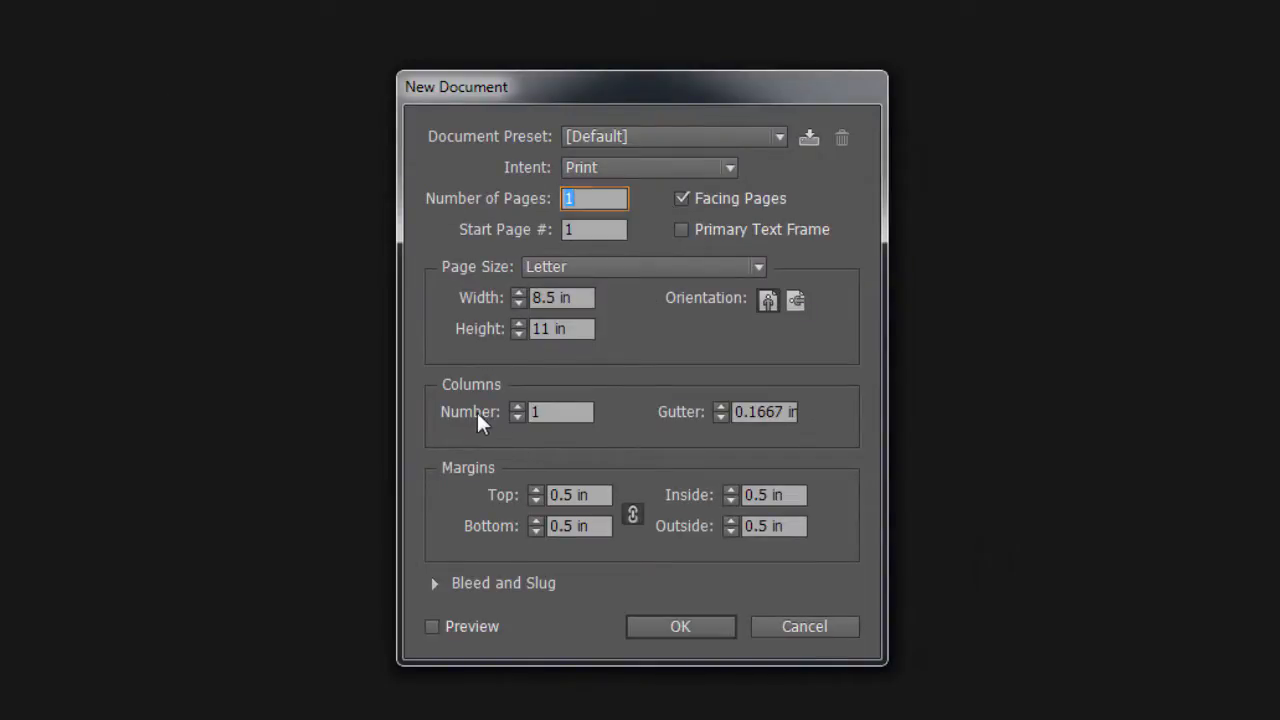
- Create a new Letter document with 5 columns, leaving Primary Text Frame unchecked
type("5")
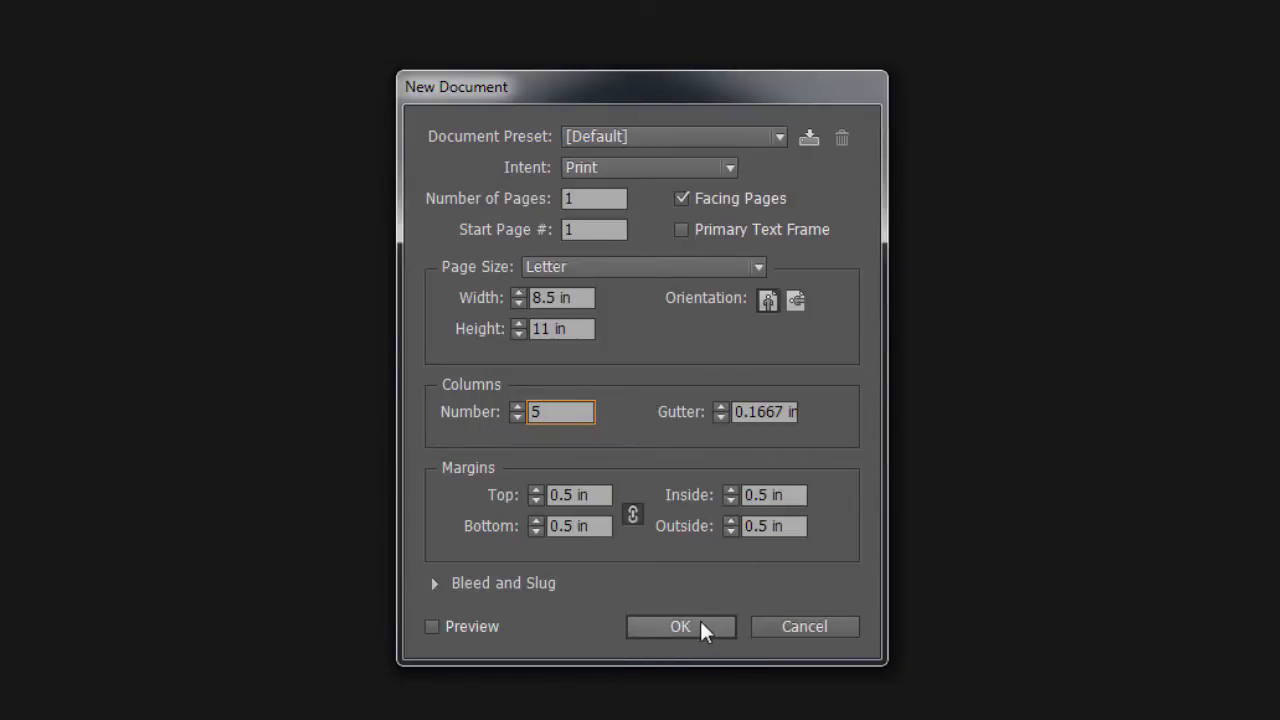
left_click(680, 626)
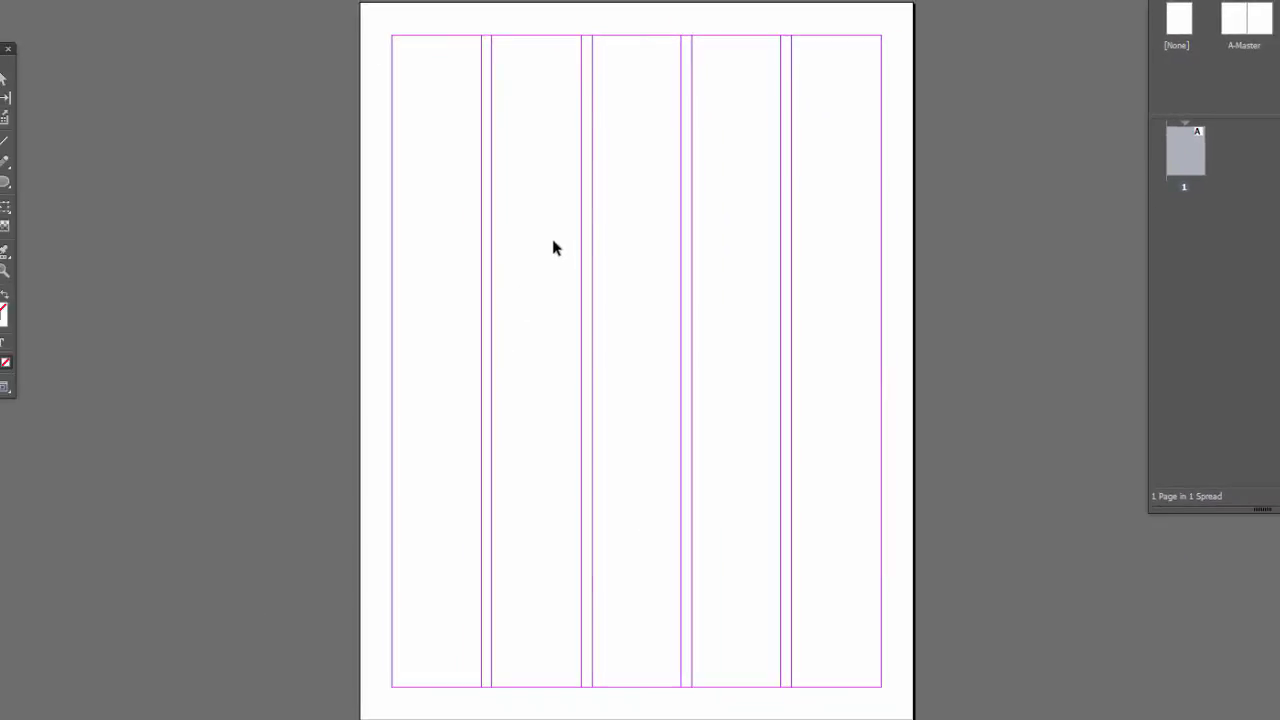
mouse_move(862, 222)
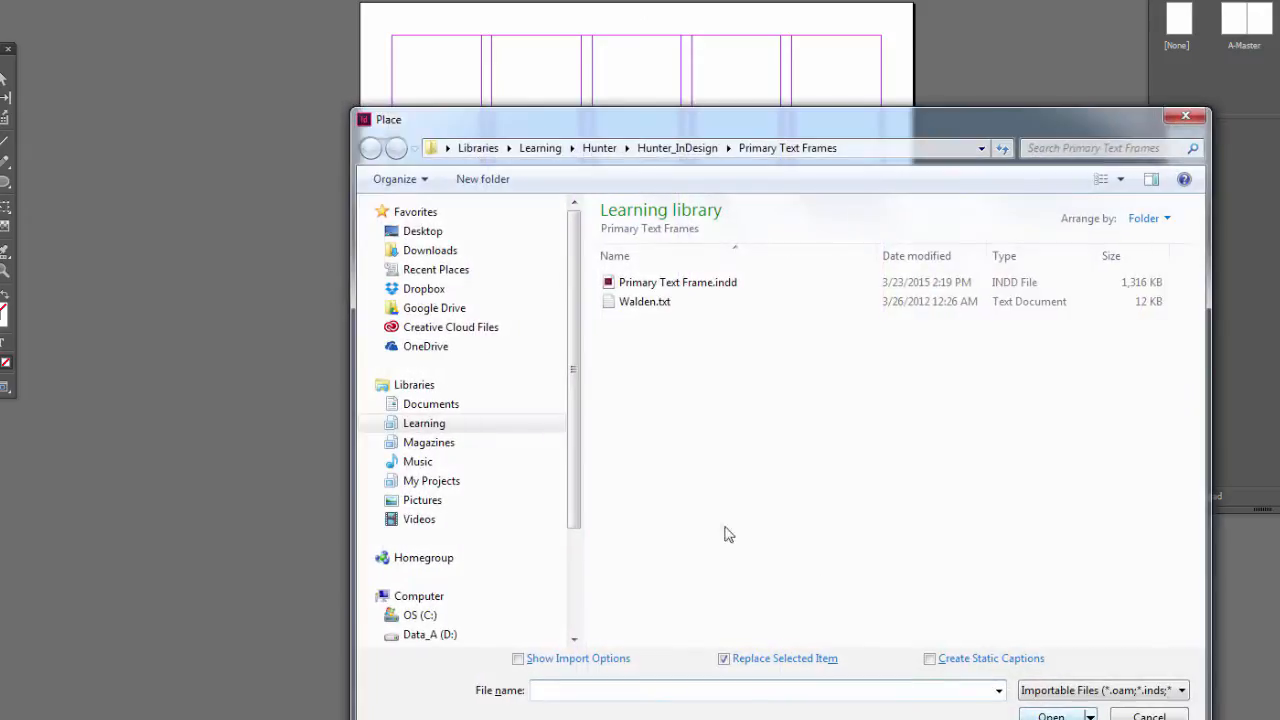
- Place Walden.txt, accepting the default Text Import Options
left_click(645, 301)
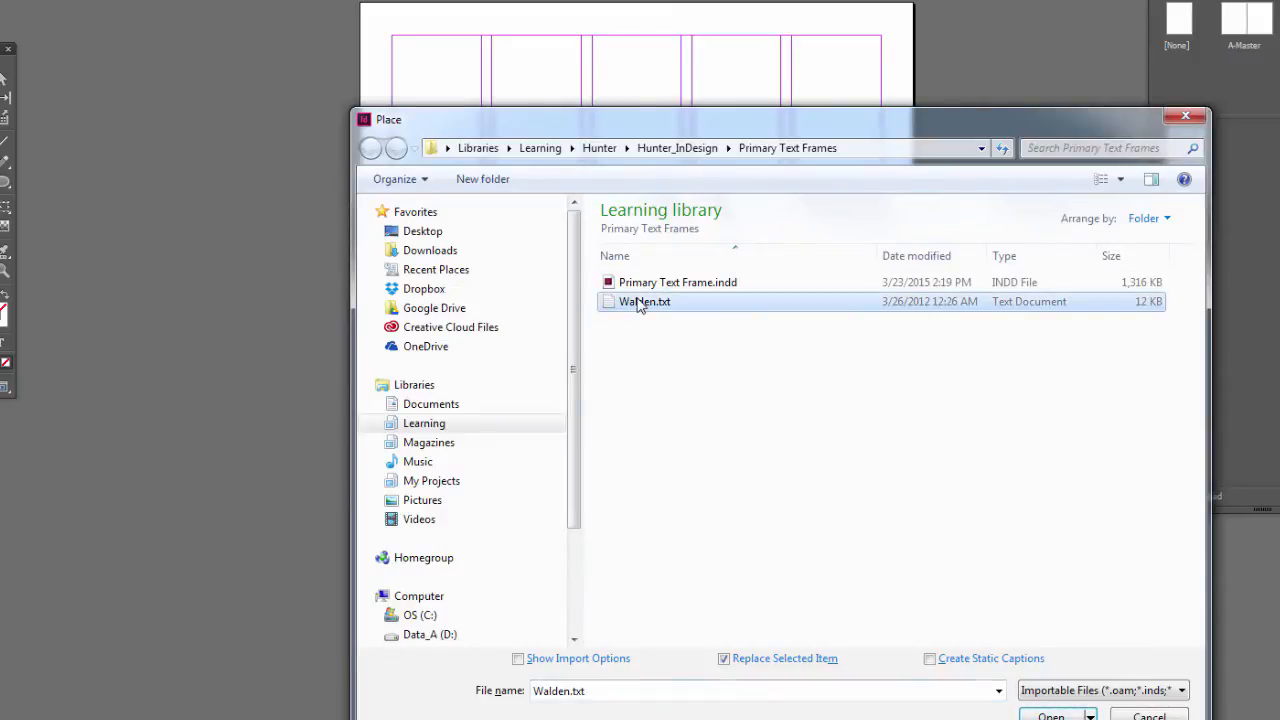
left_click(1050, 714)
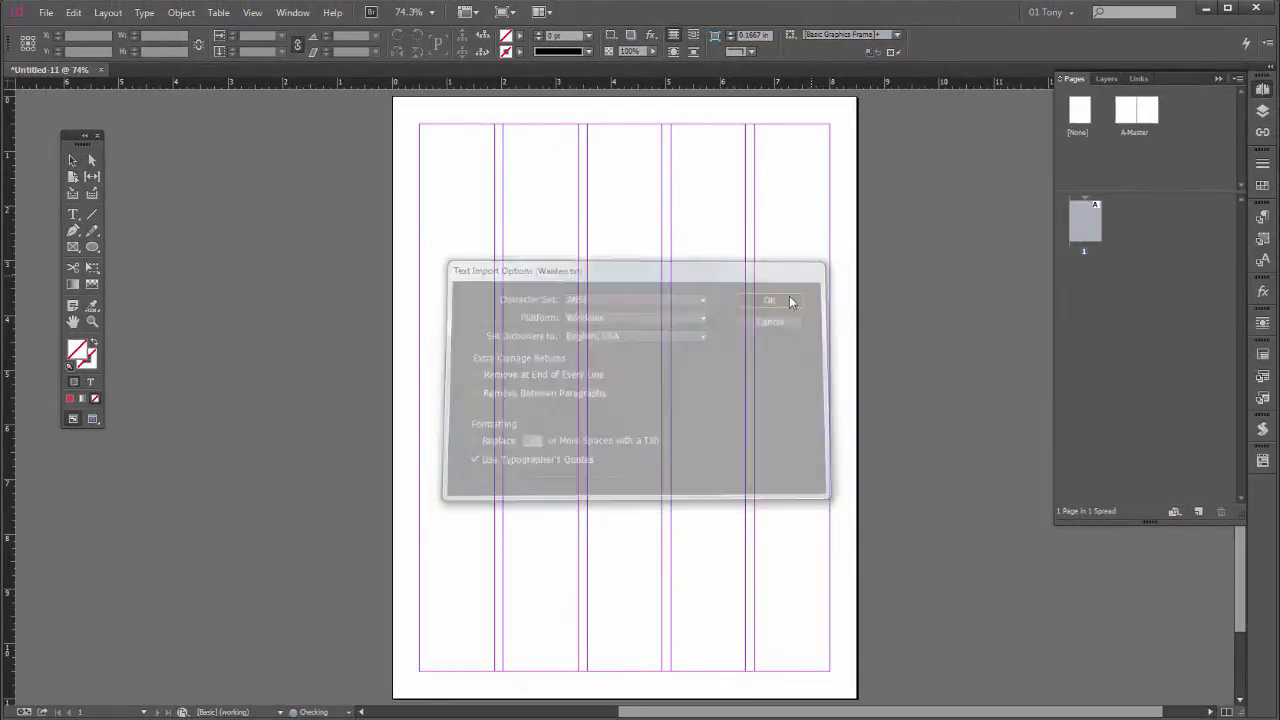
left_click(770, 300)
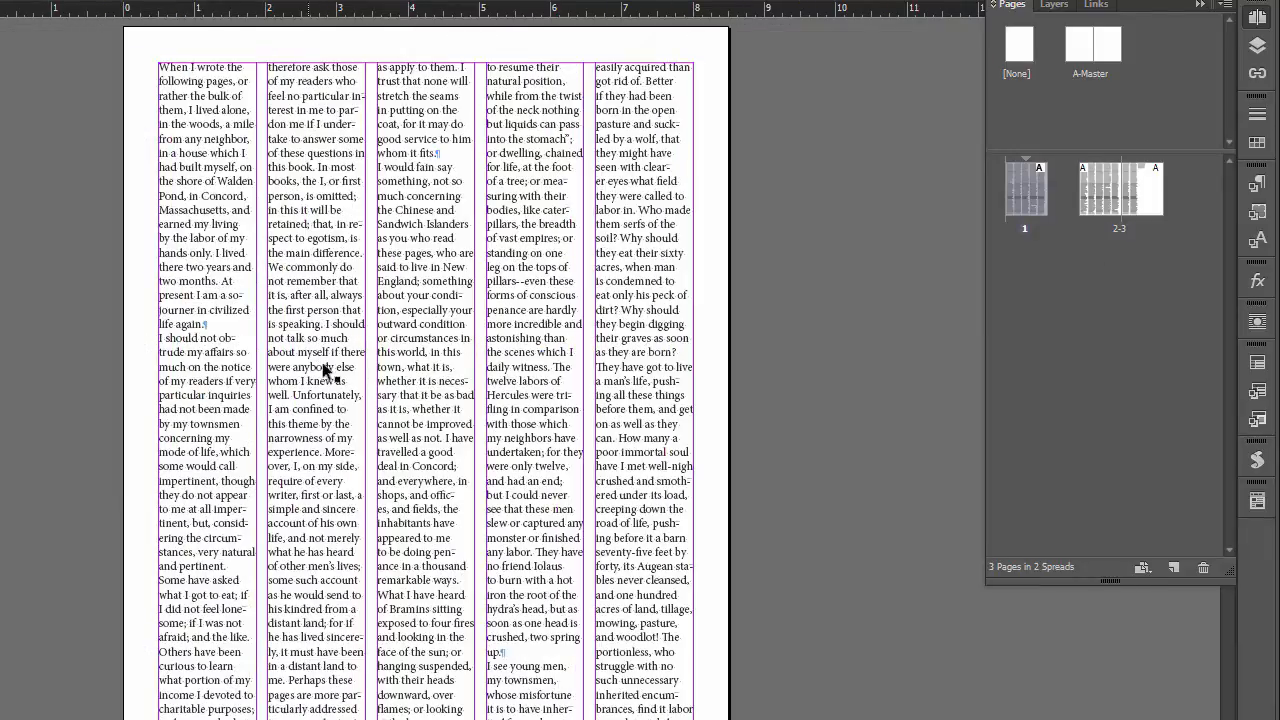
mouse_move(335, 362)
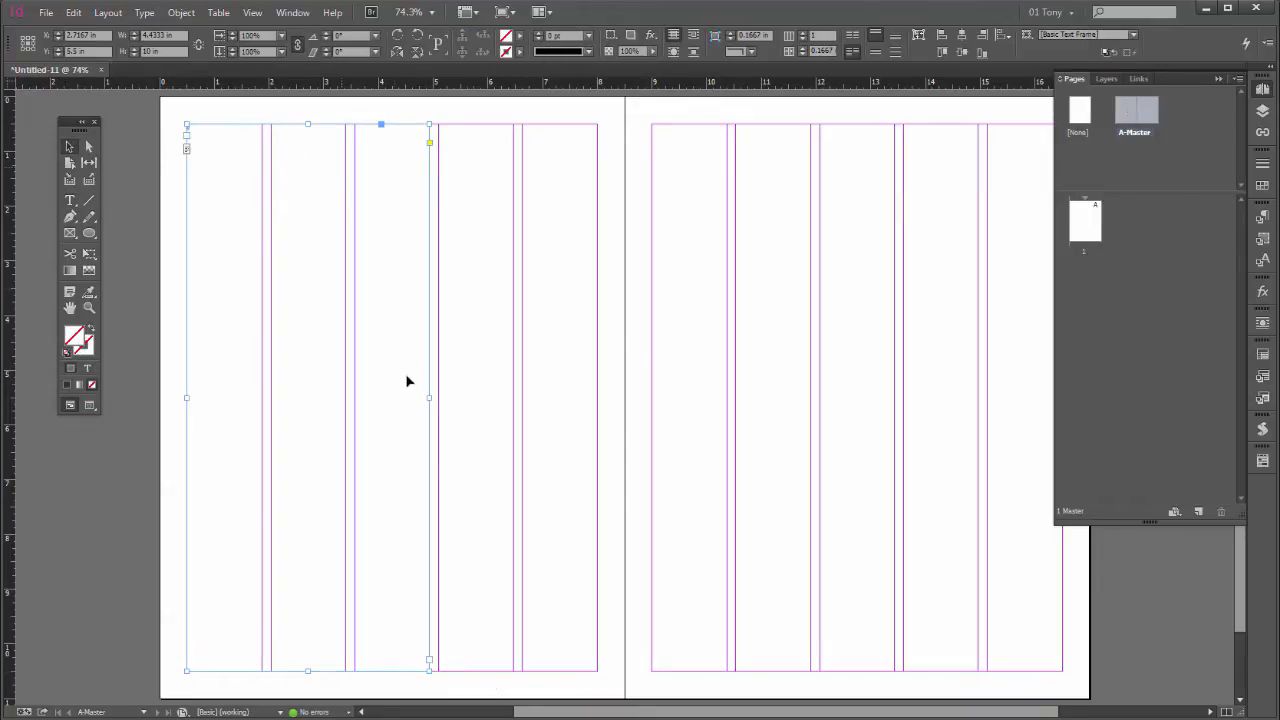
mouse_move(513, 623)
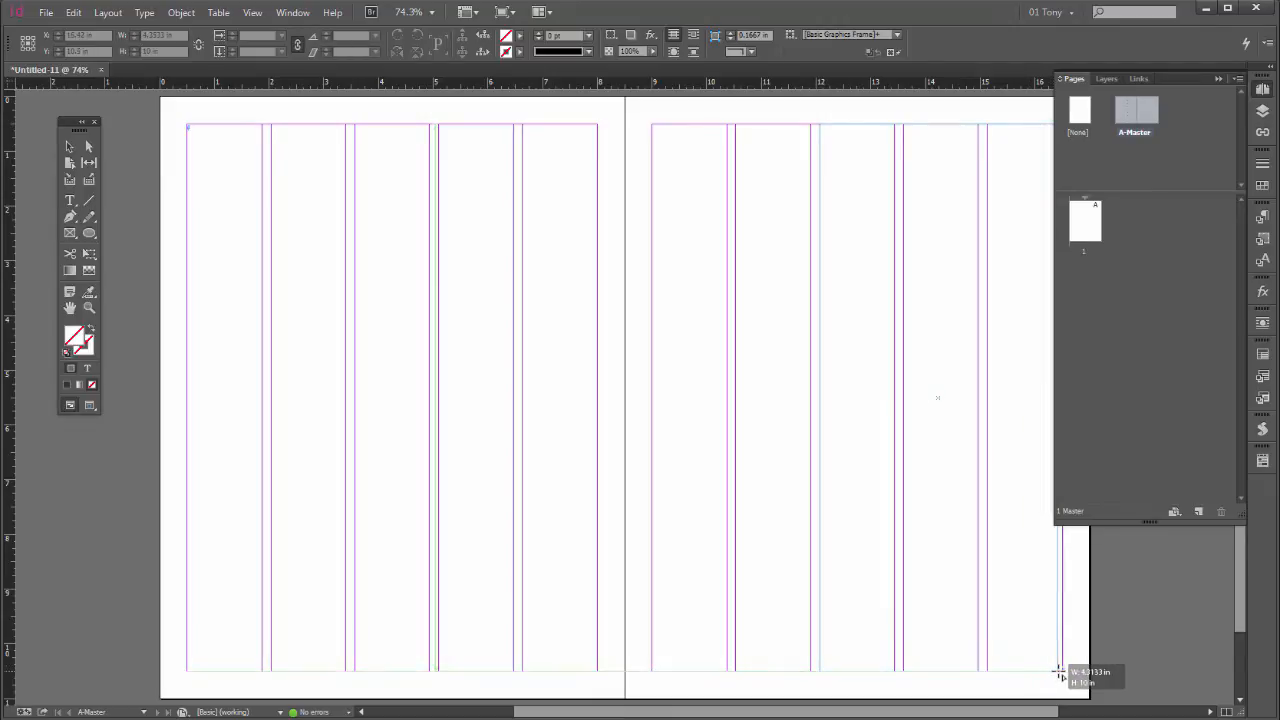
- Draw a text frame spanning columns 3–5 of A-Master's right page
left_click_drag(430, 660, 820, 135)
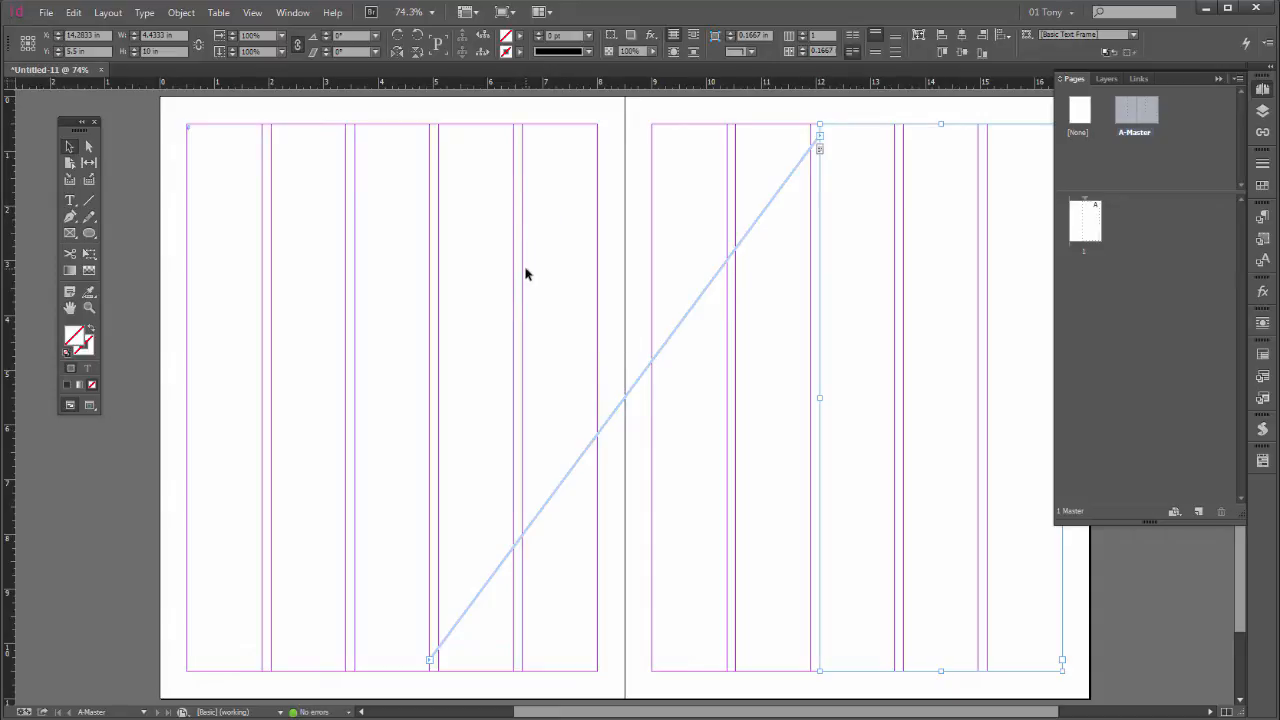
mouse_move(500, 168)
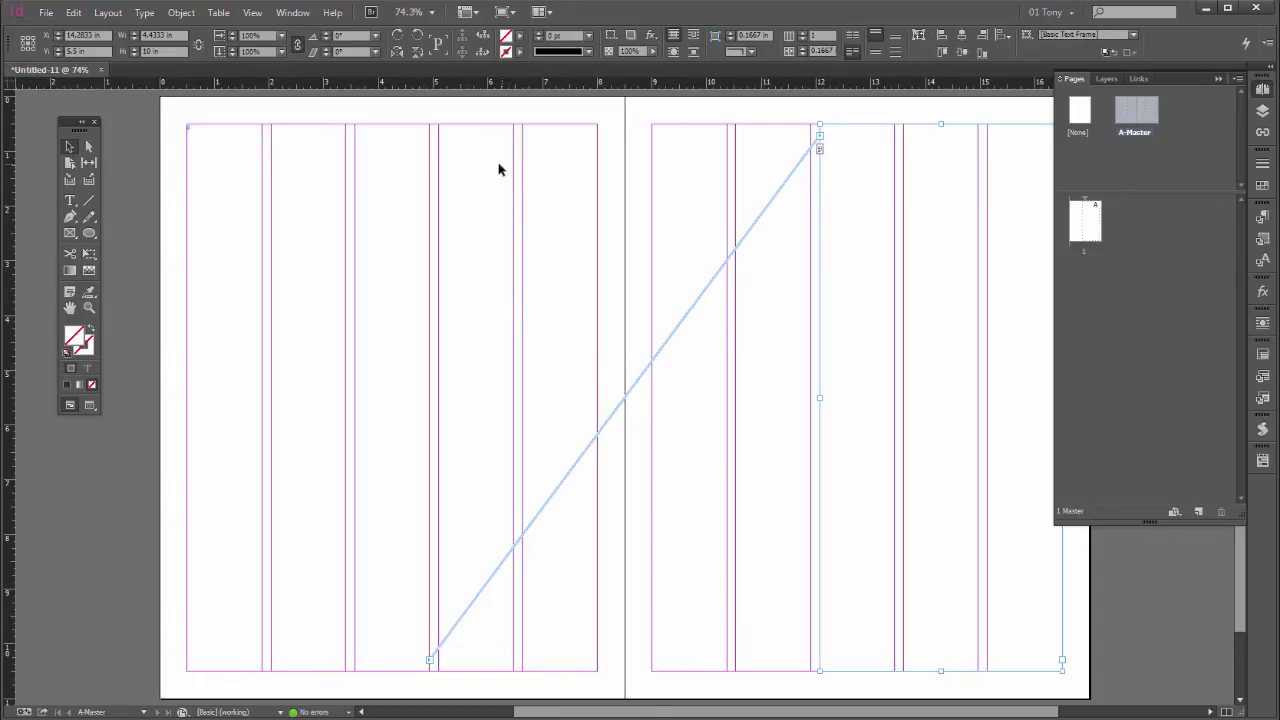
mouse_move(435, 118)
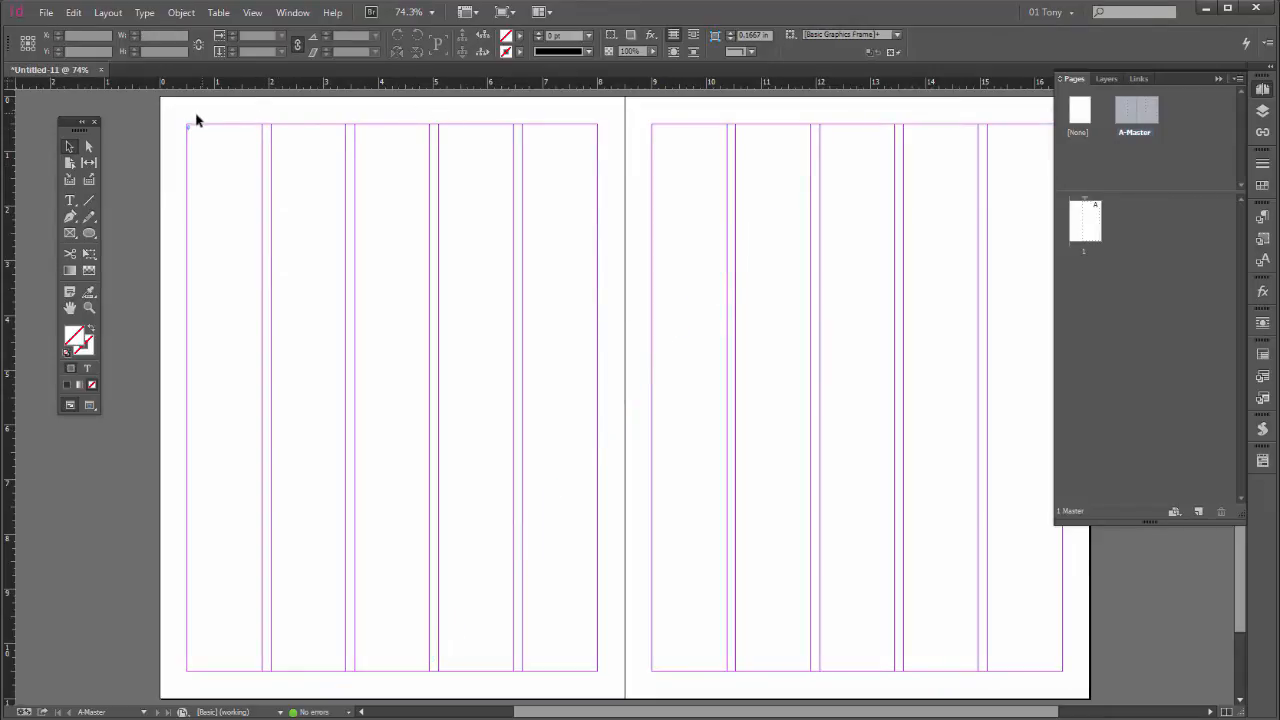
mouse_move(314, 192)
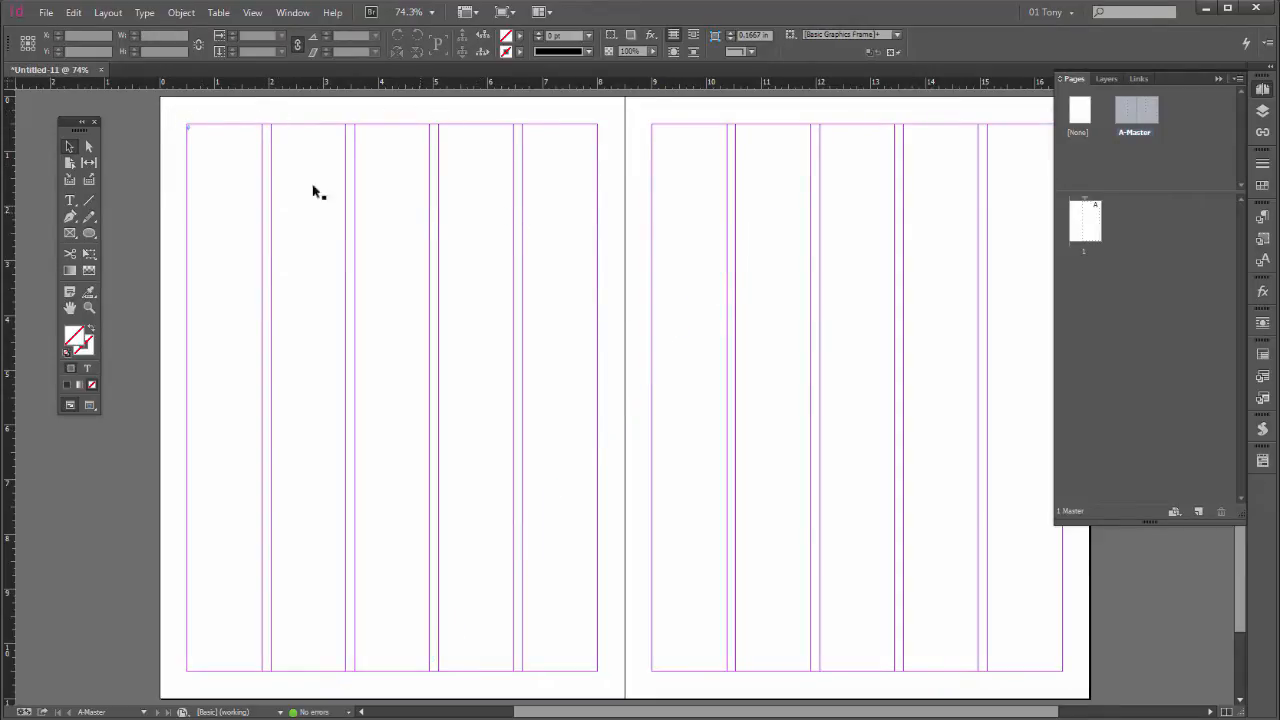
mouse_move(300, 130)
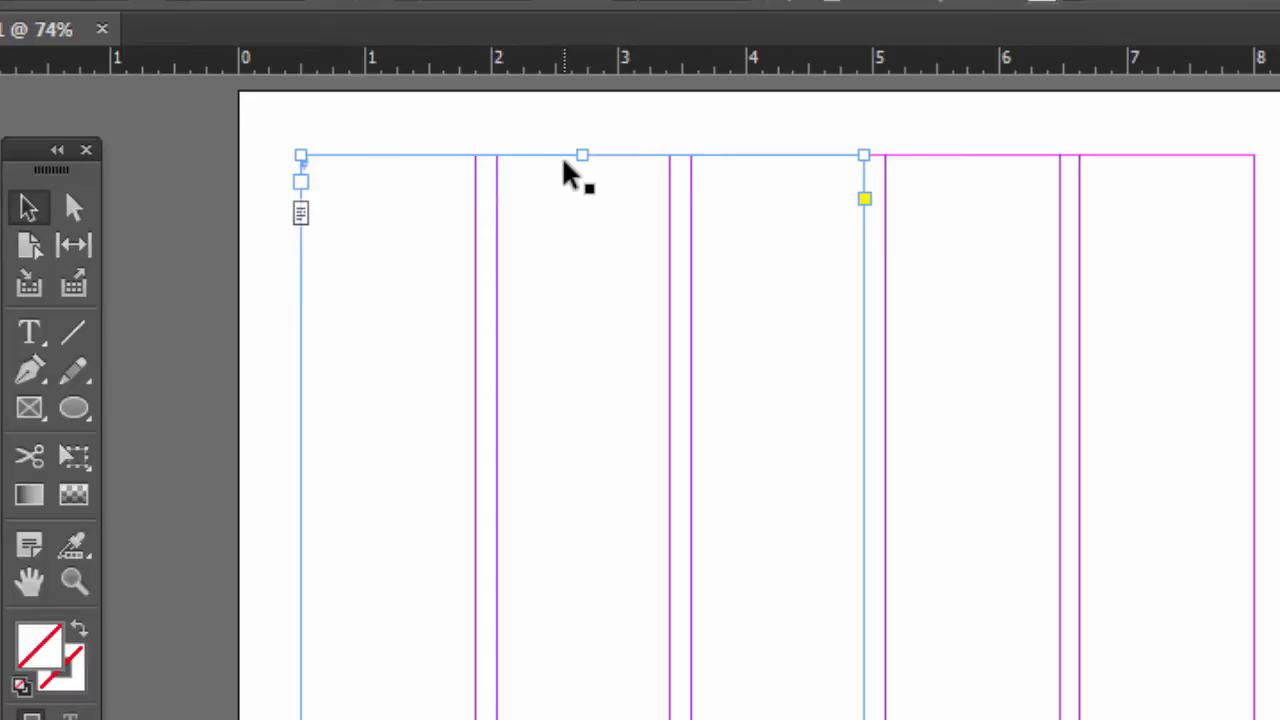
mouse_move(365, 273)
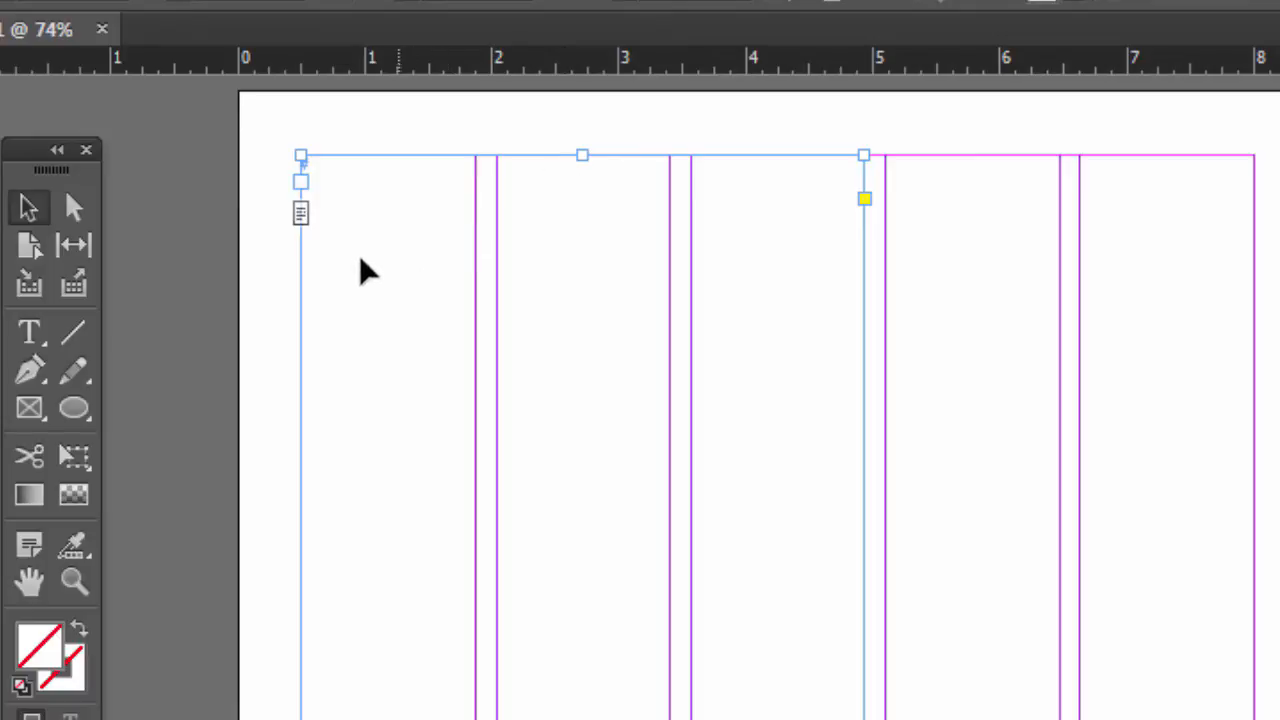
mouse_move(330, 250)
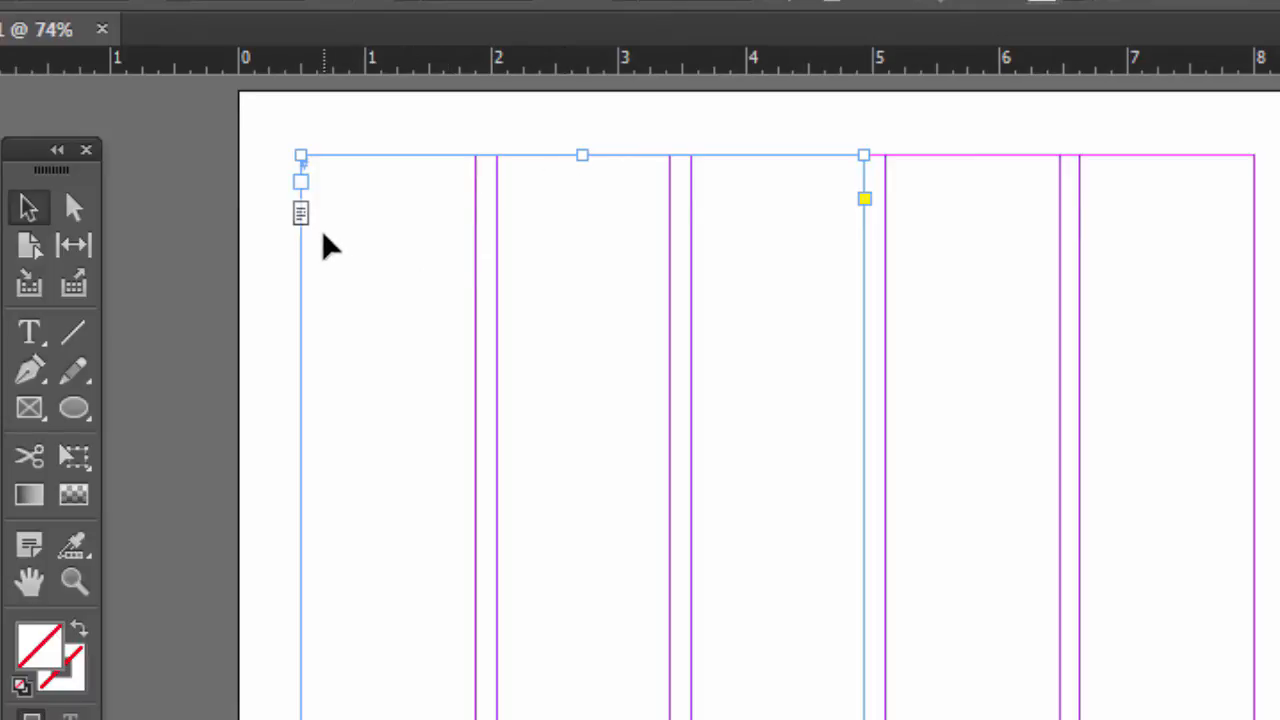
mouse_move(303, 235)
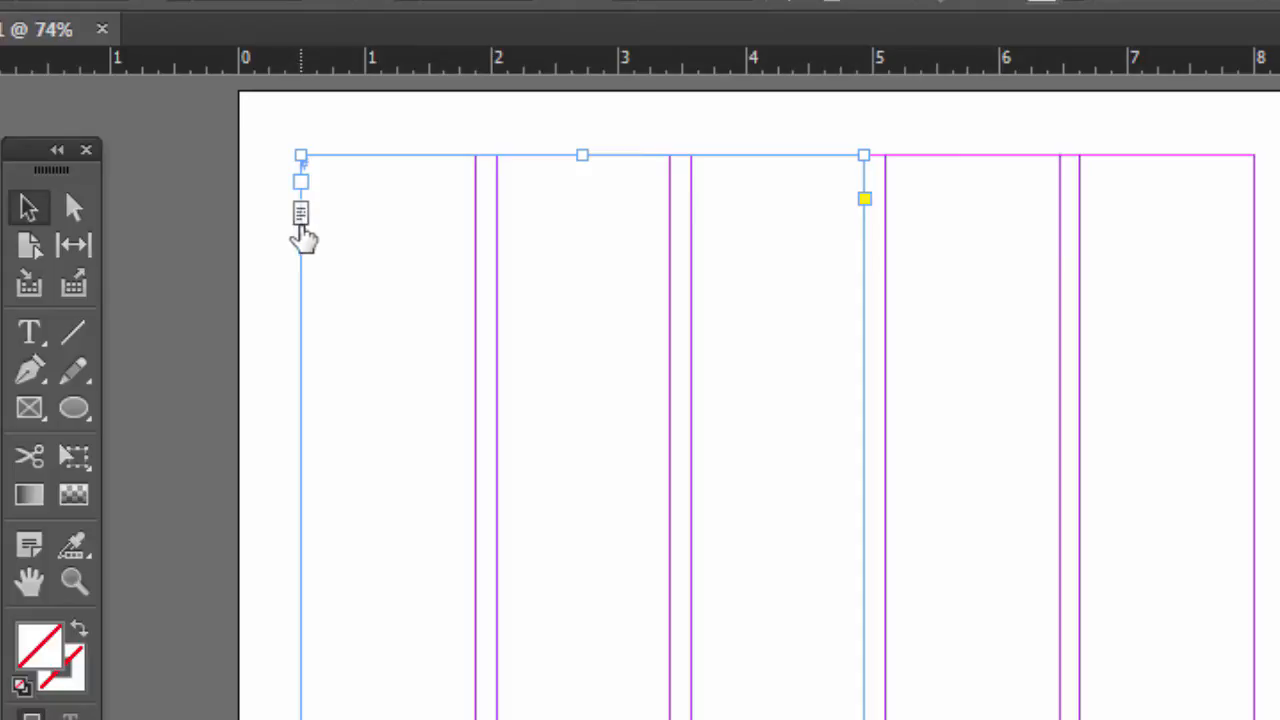
mouse_move(301, 213)
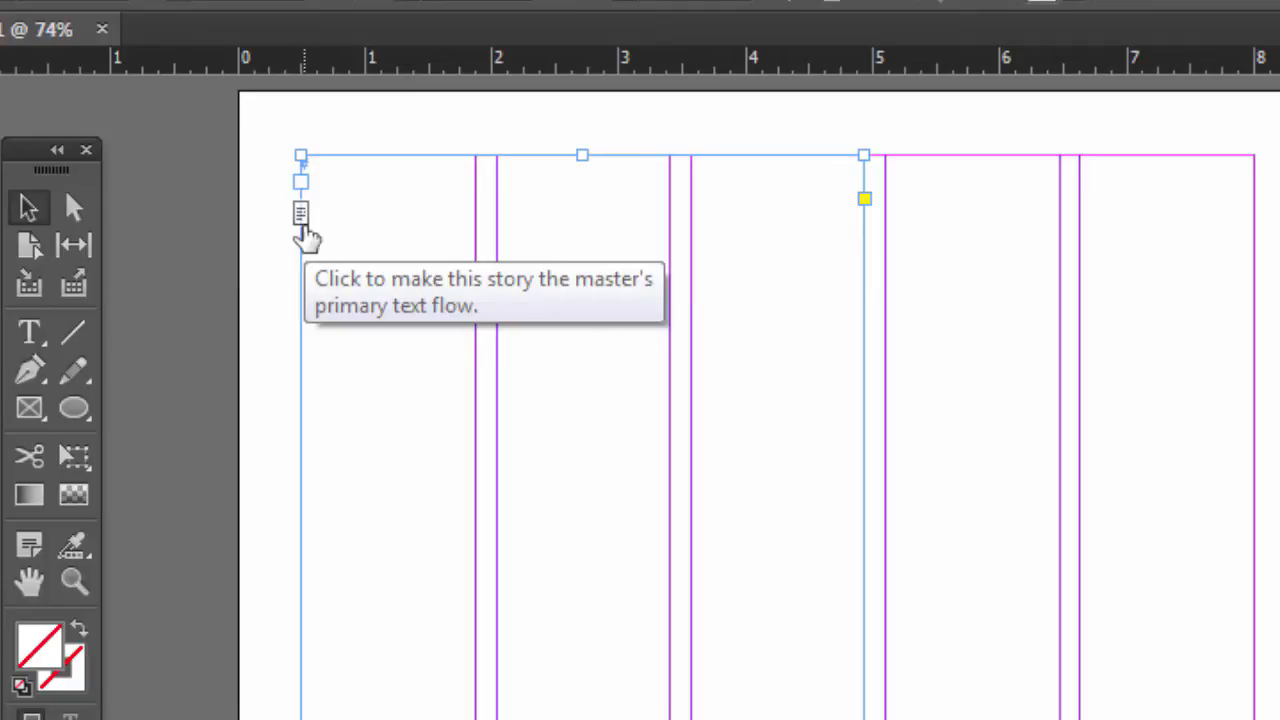
mouse_move(307, 225)
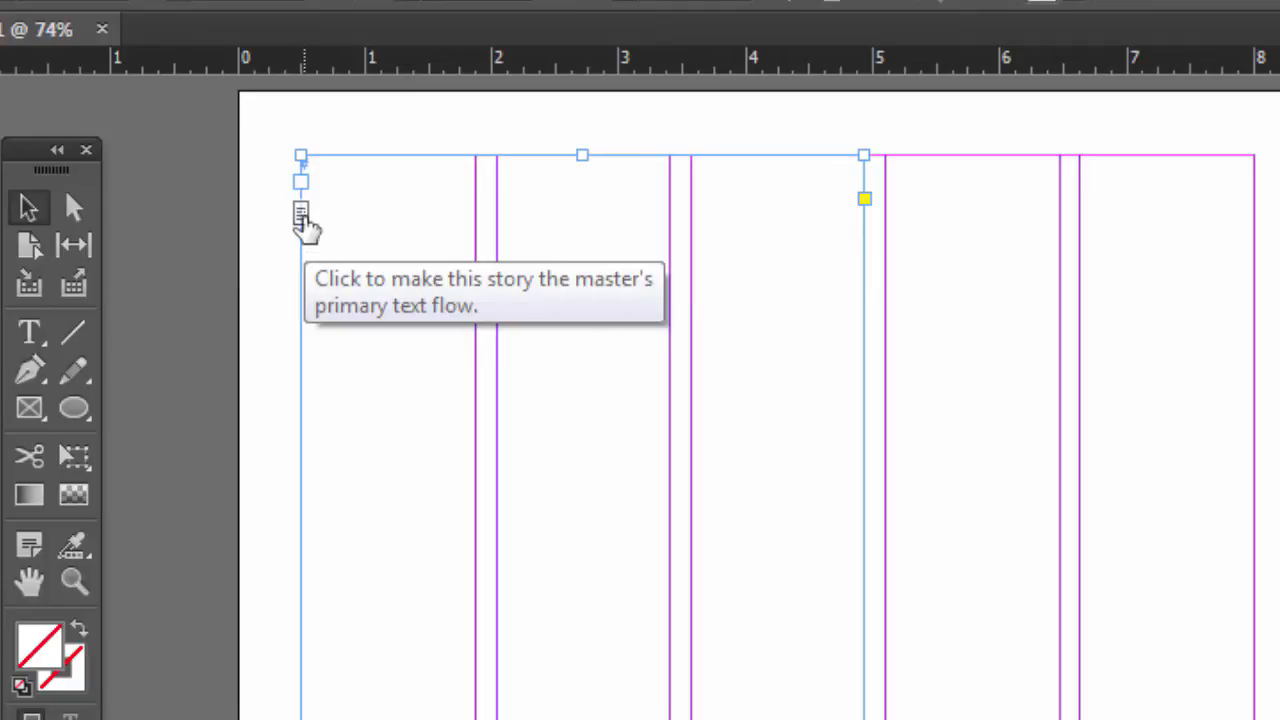
mouse_move(345, 285)
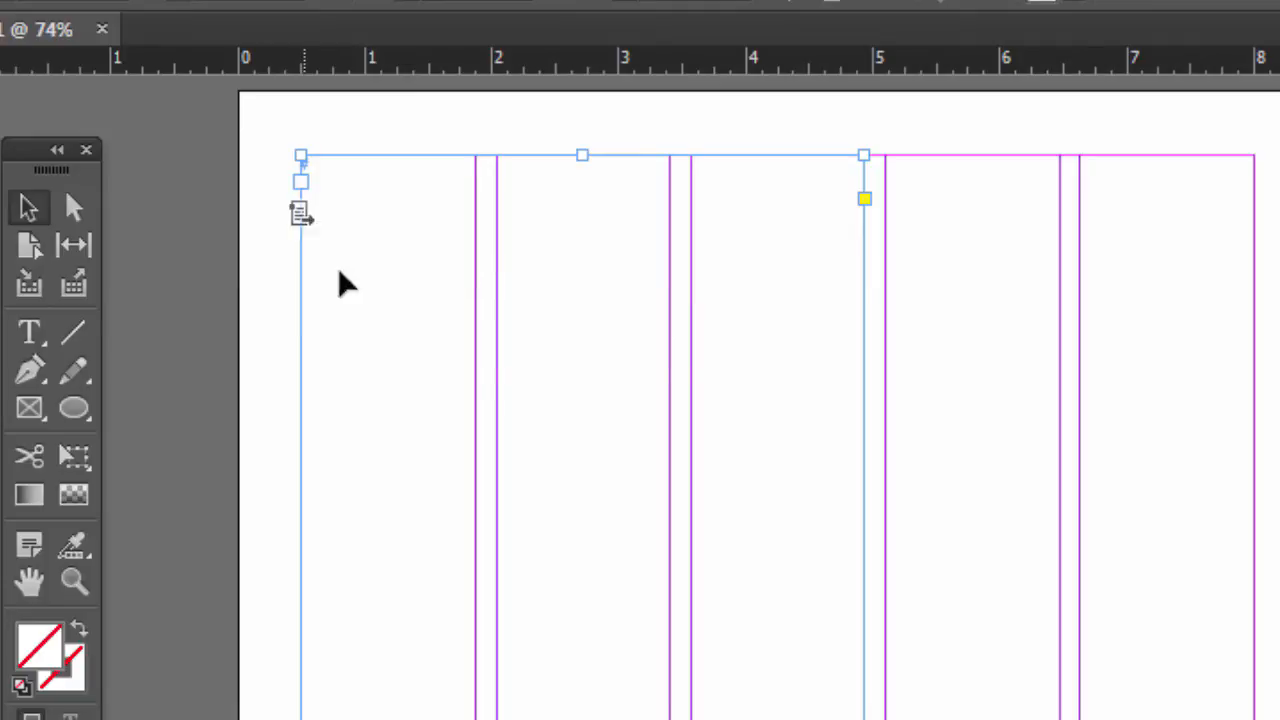
mouse_move(315, 245)
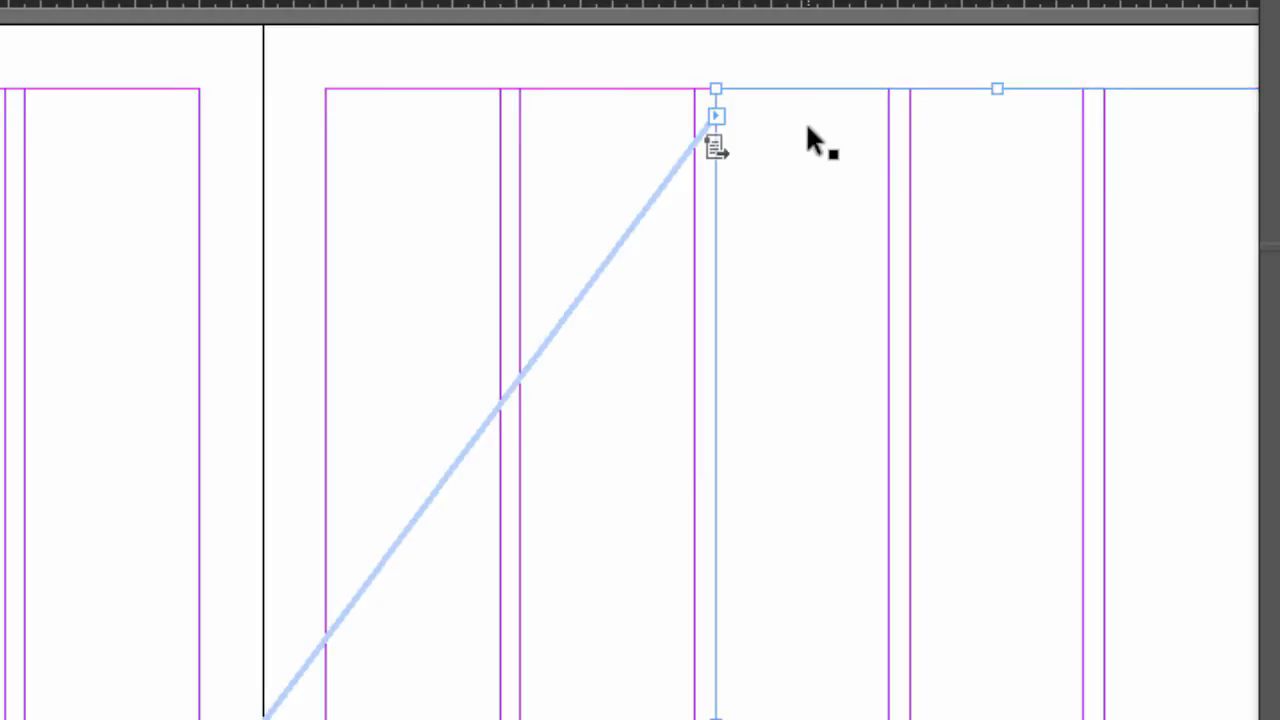
mouse_move(725, 165)
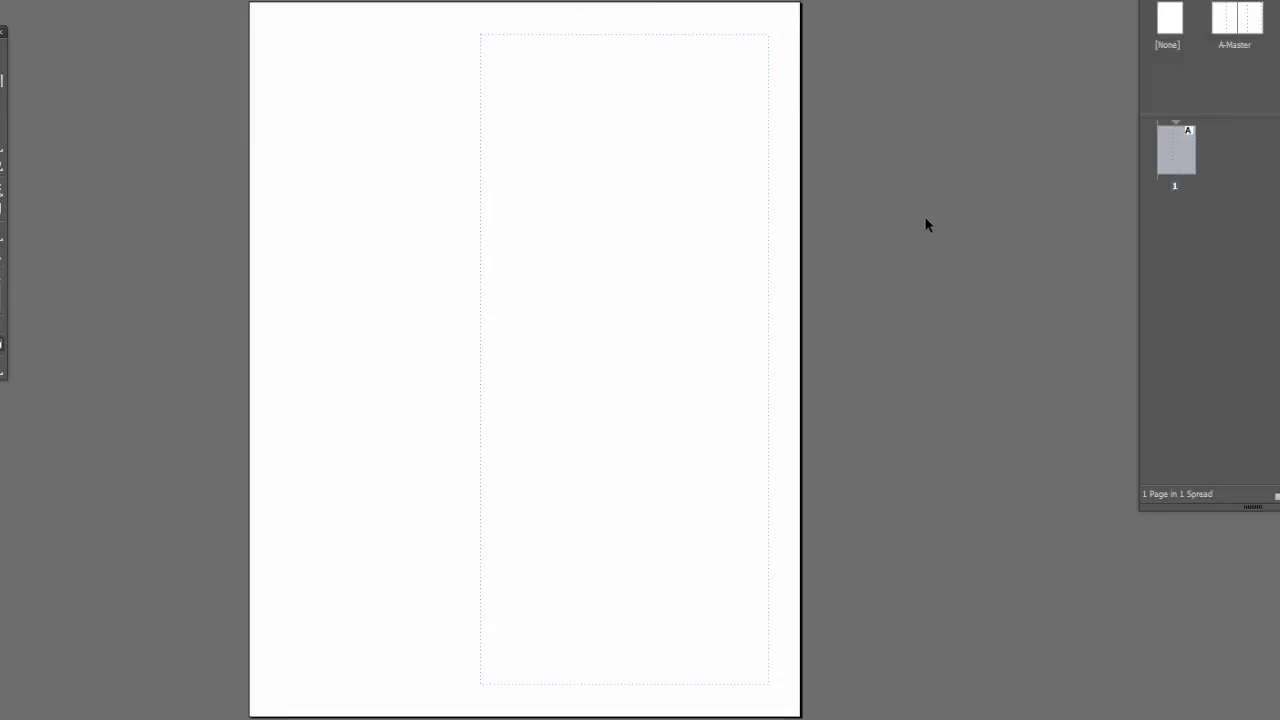
mouse_move(465, 90)
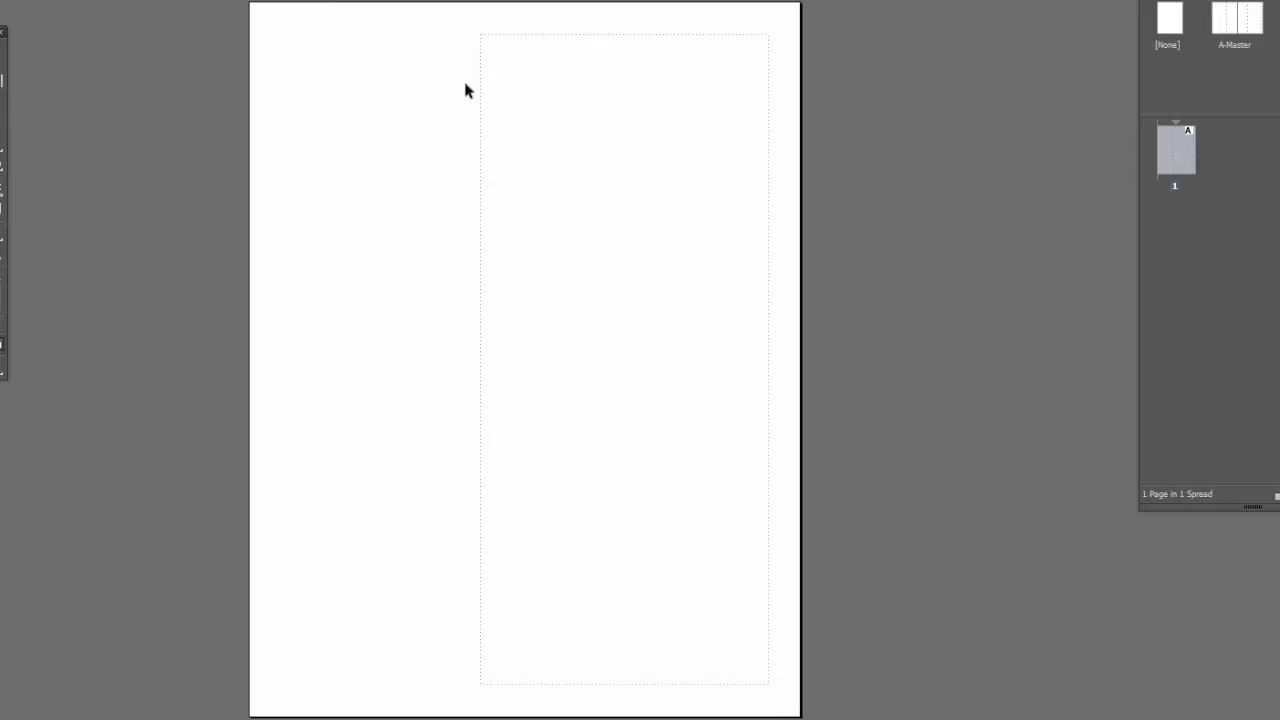
mouse_move(657, 78)
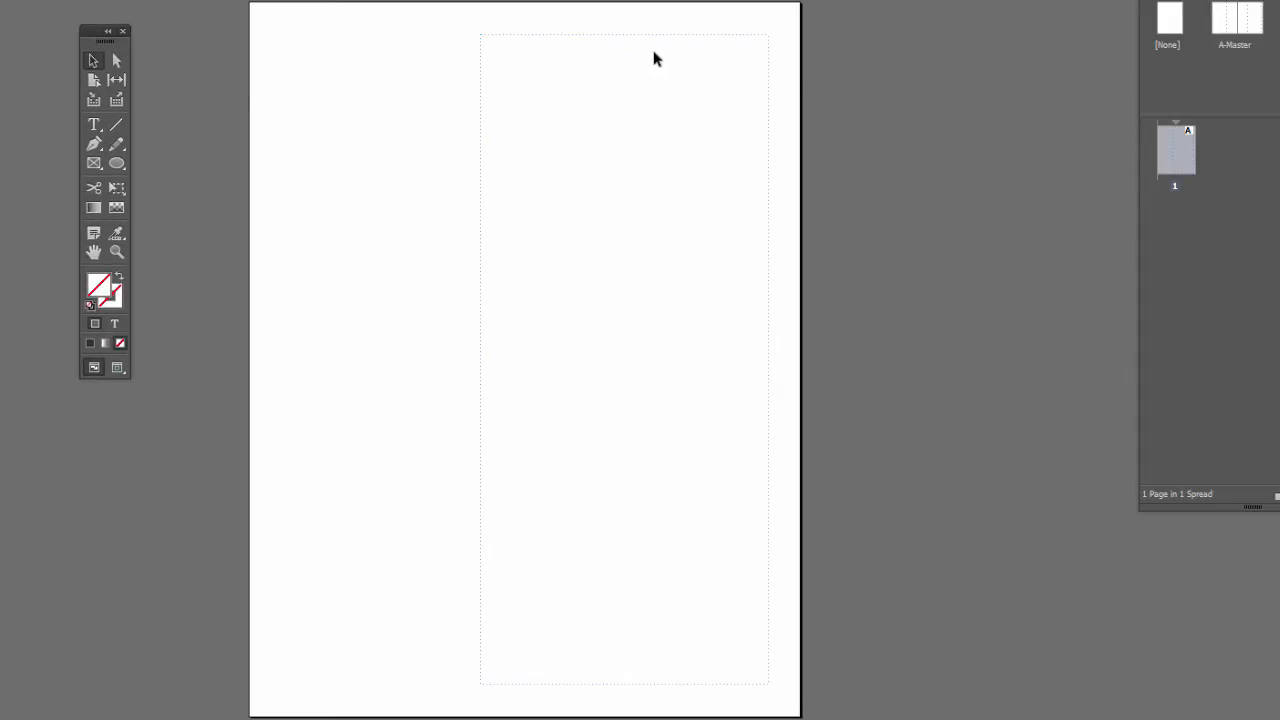
mouse_move(510, 37)
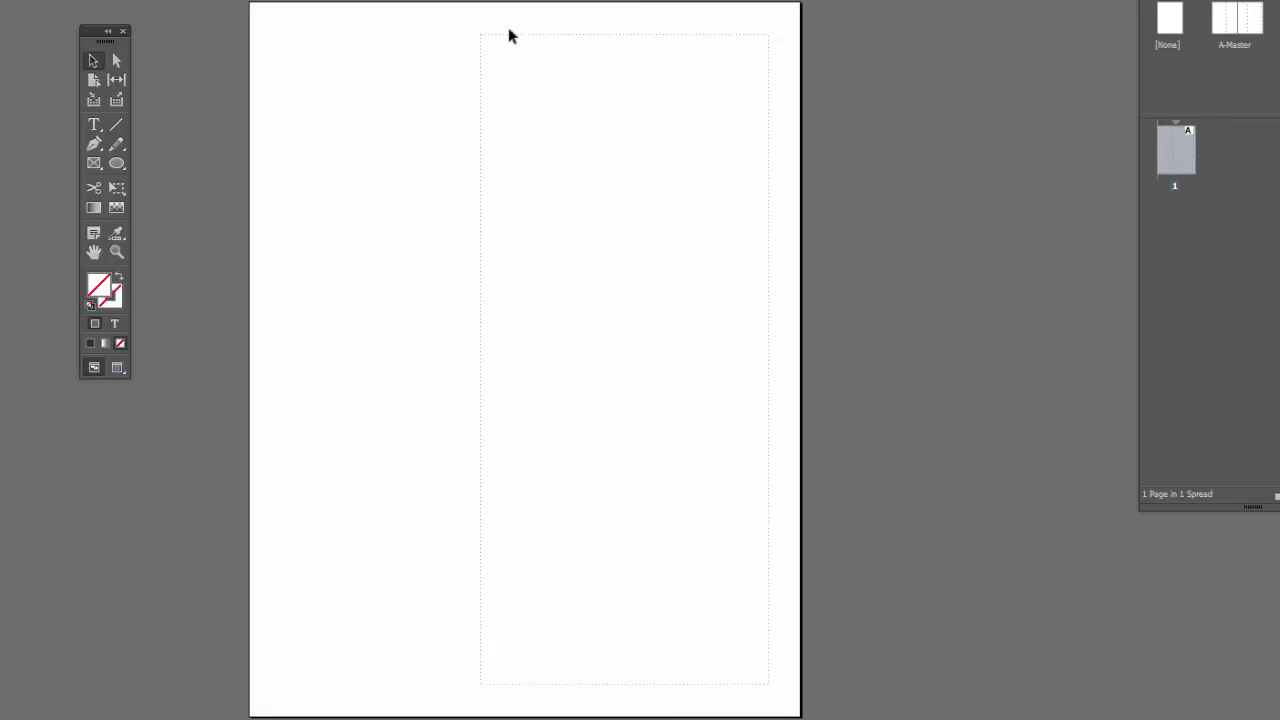
- Select Walden.txt in the Place dialog and load it for page 1
left_click_drag(448, 28, 555, 68)
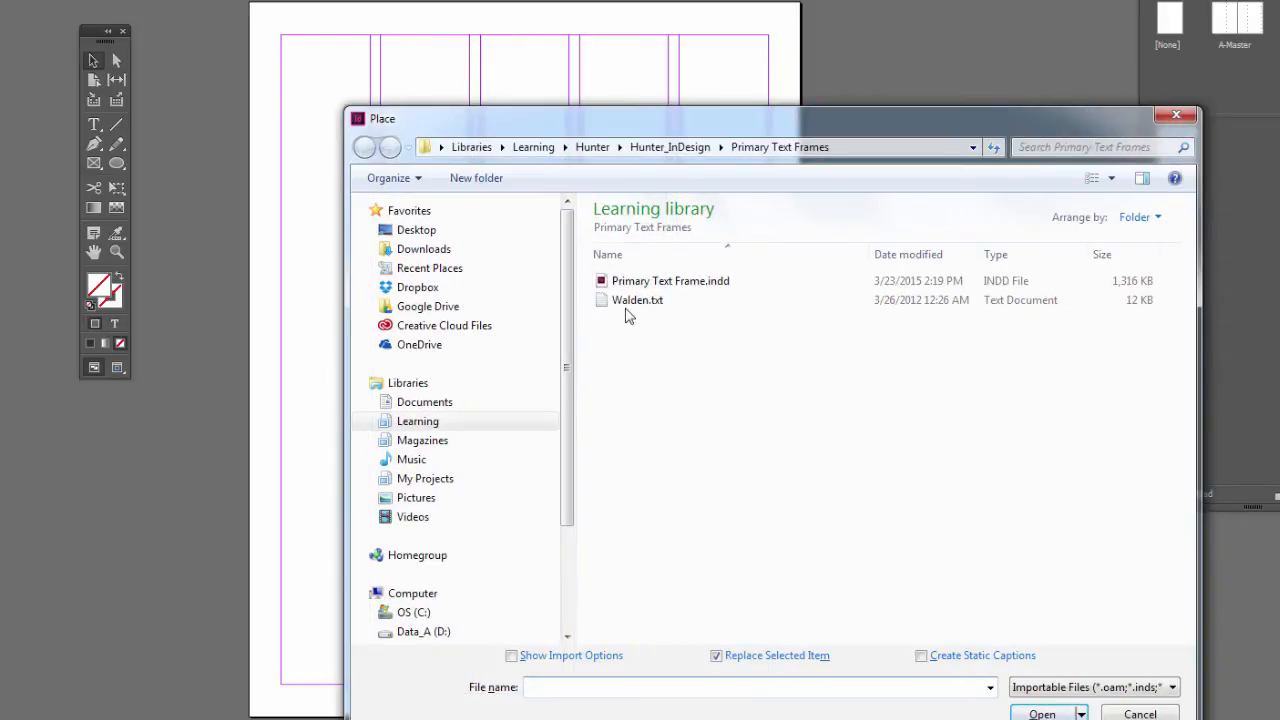
left_click(637, 300)
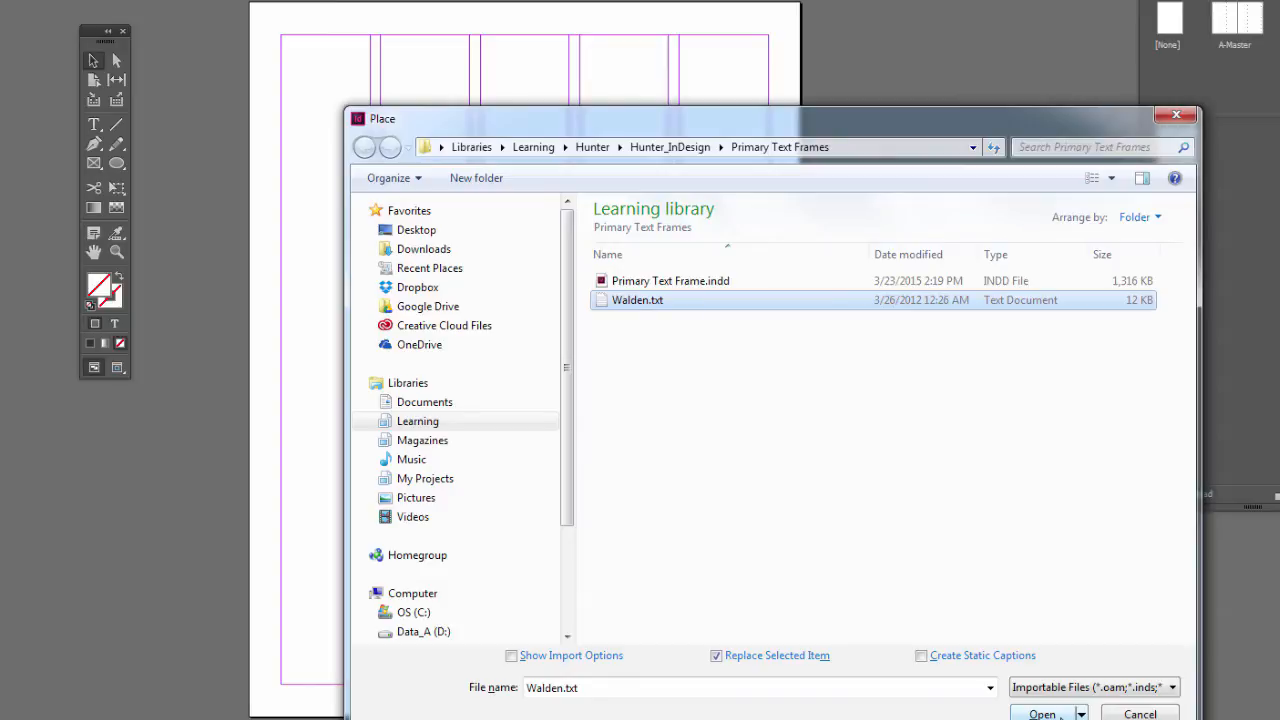
left_click(1042, 711)
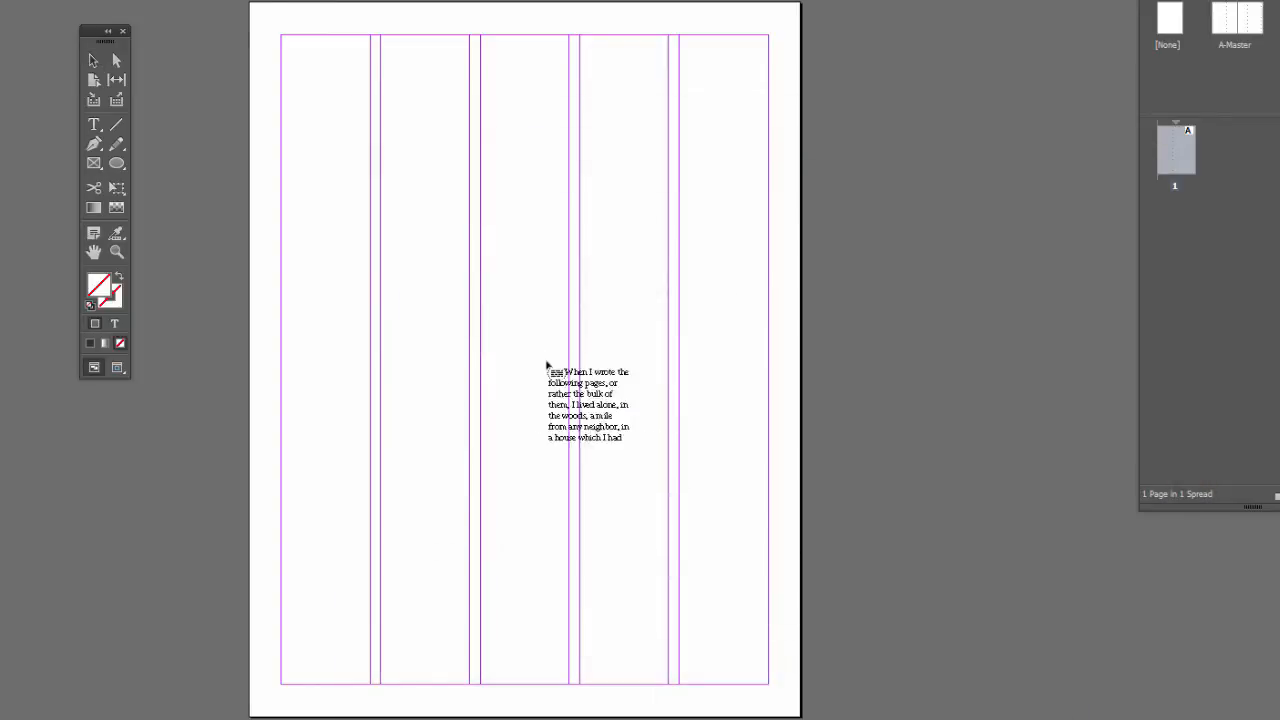
- Drop the loaded Walden text into page 1's primary text frame, auto-adding pages
left_click_drag(588, 404, 458, 107)
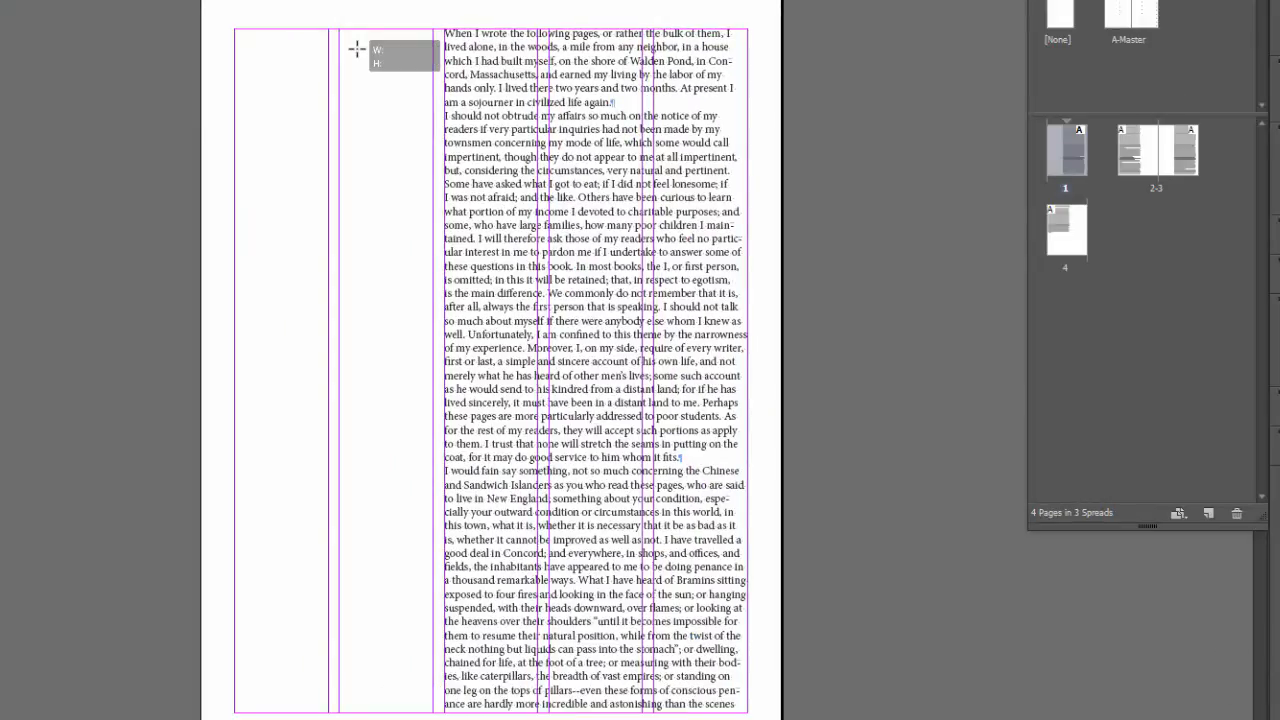
mouse_move(1095, 167)
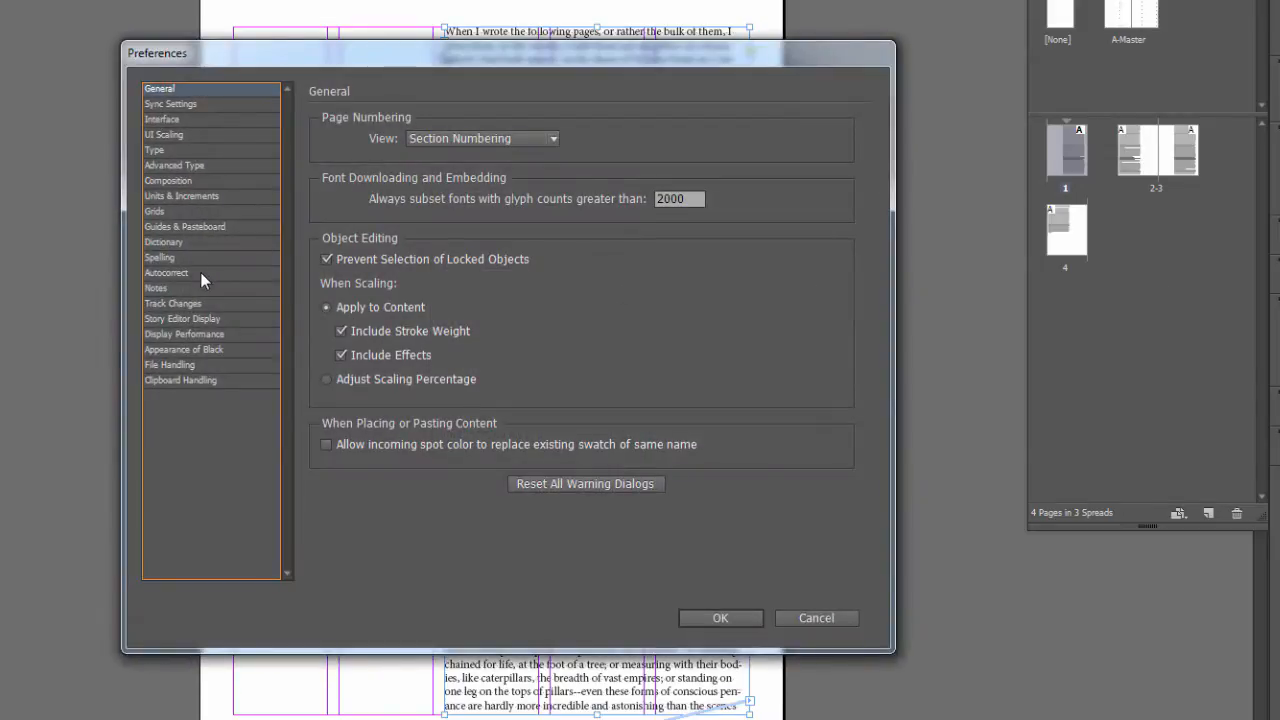
left_click(154, 150)
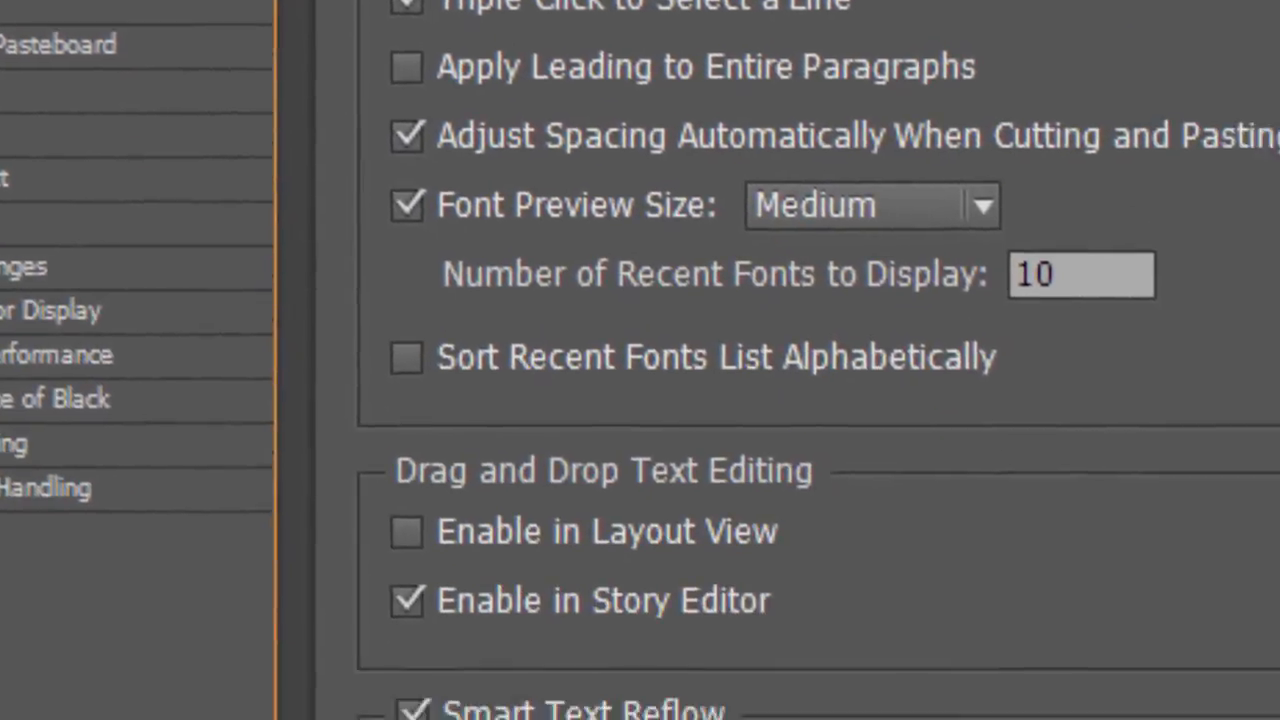
scroll("down", 3)
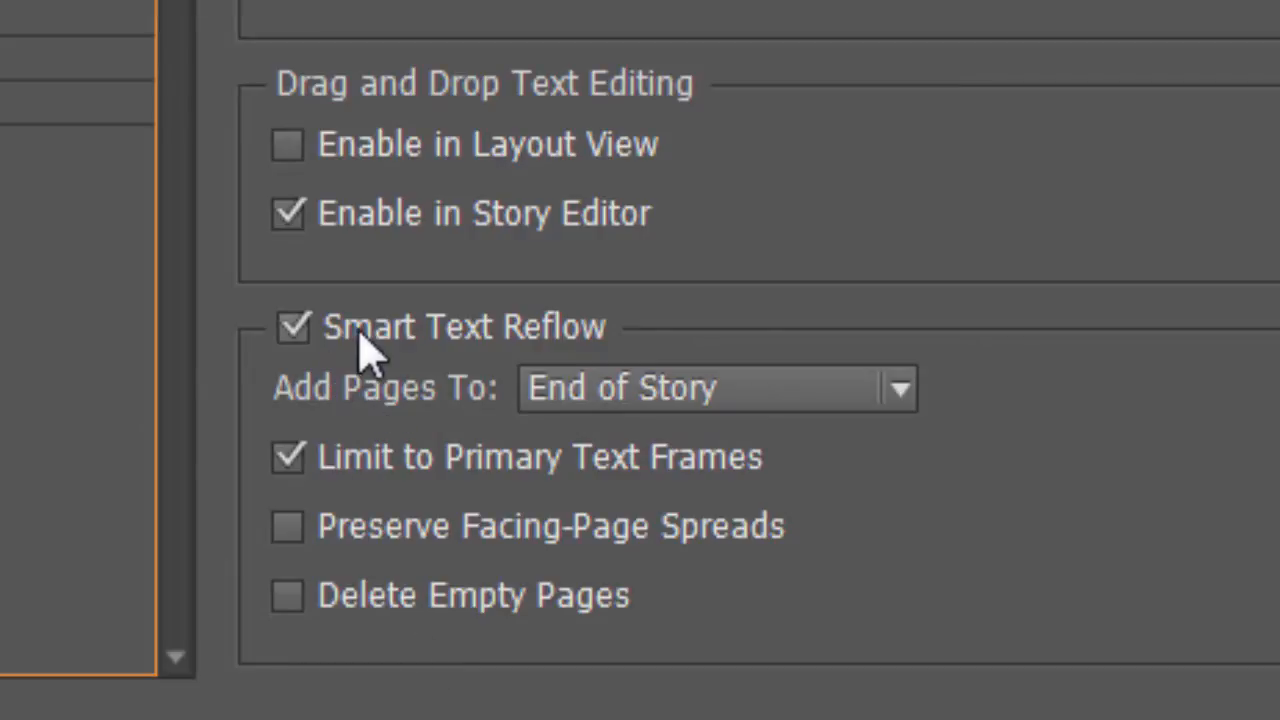
mouse_move(535, 355)
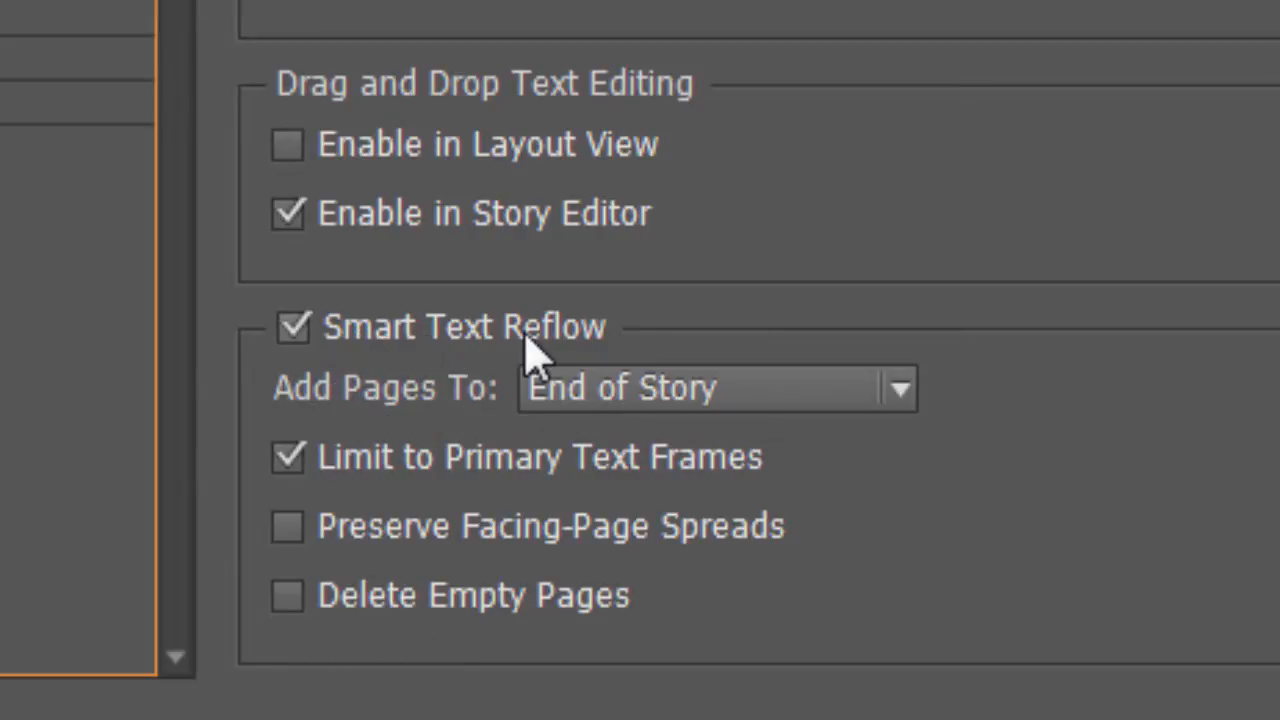
mouse_move(345, 470)
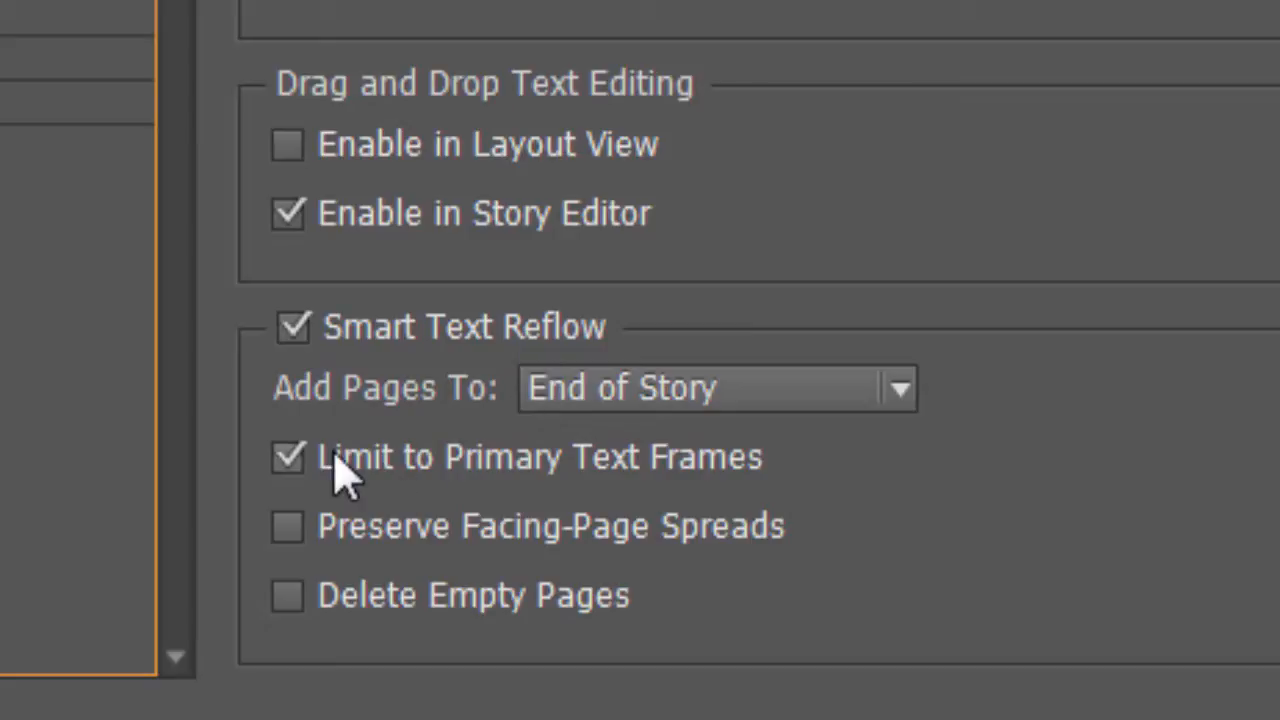
mouse_move(650, 500)
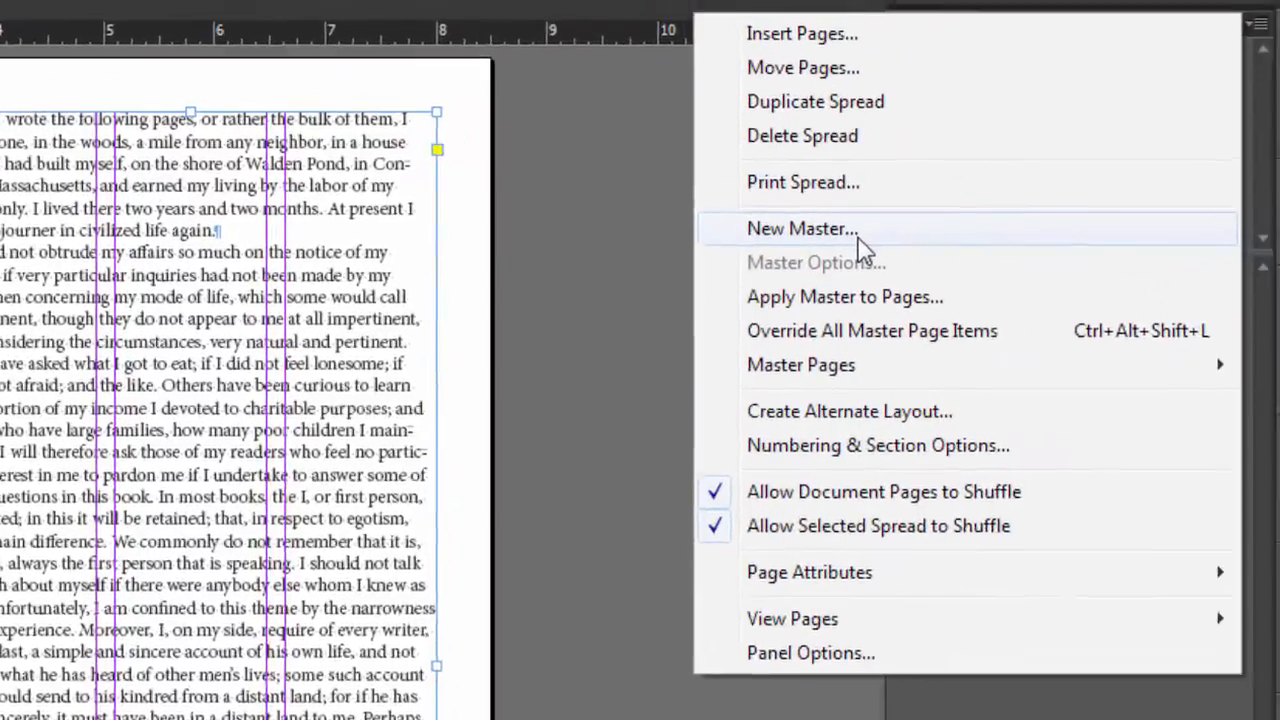
- Add a new master spread with prefix B and 2 pages
left_click(801, 228)
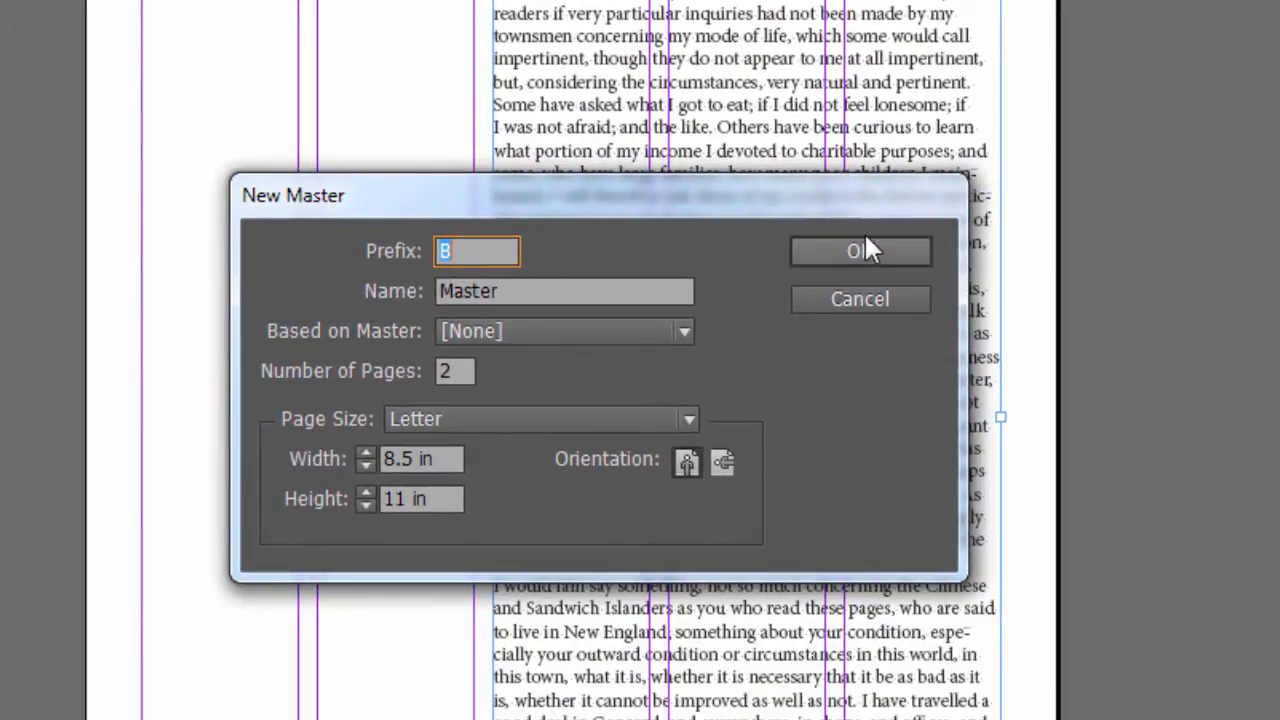
left_click(860, 251)
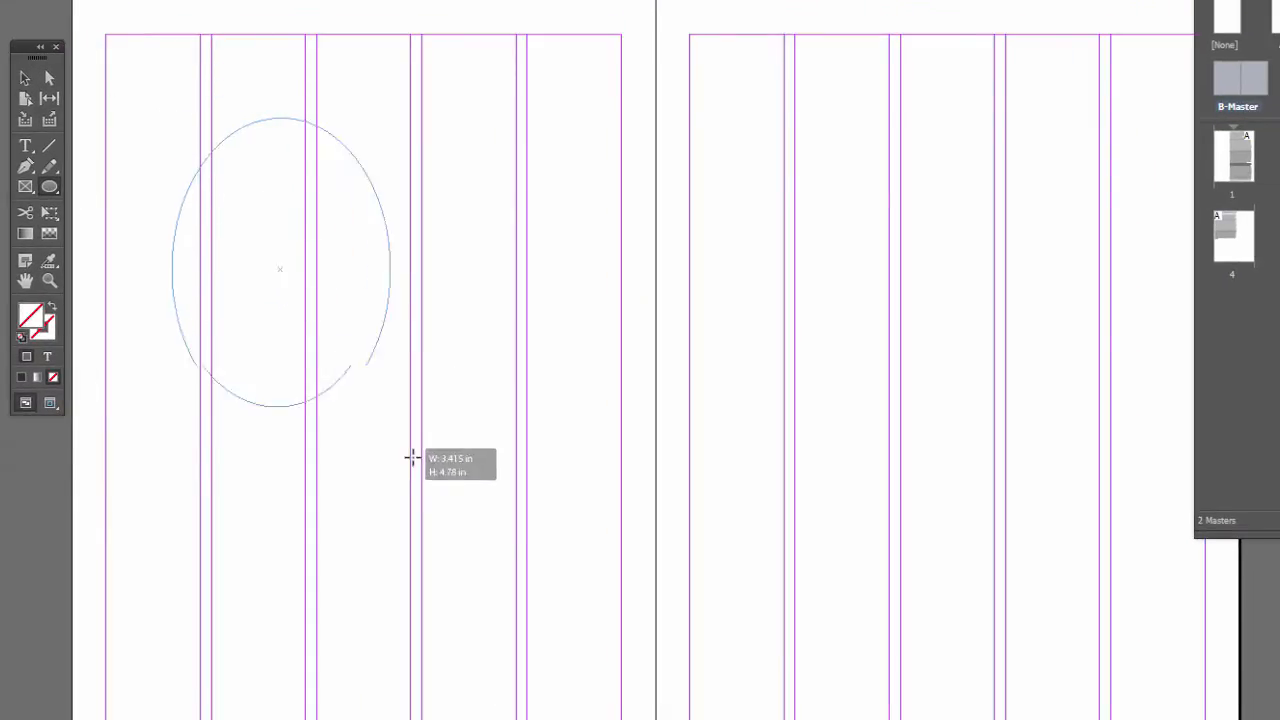
- Draw an ellipse and triangle on B-Master and set their story as primary text flow
left_click_drag(413, 458, 553, 551)
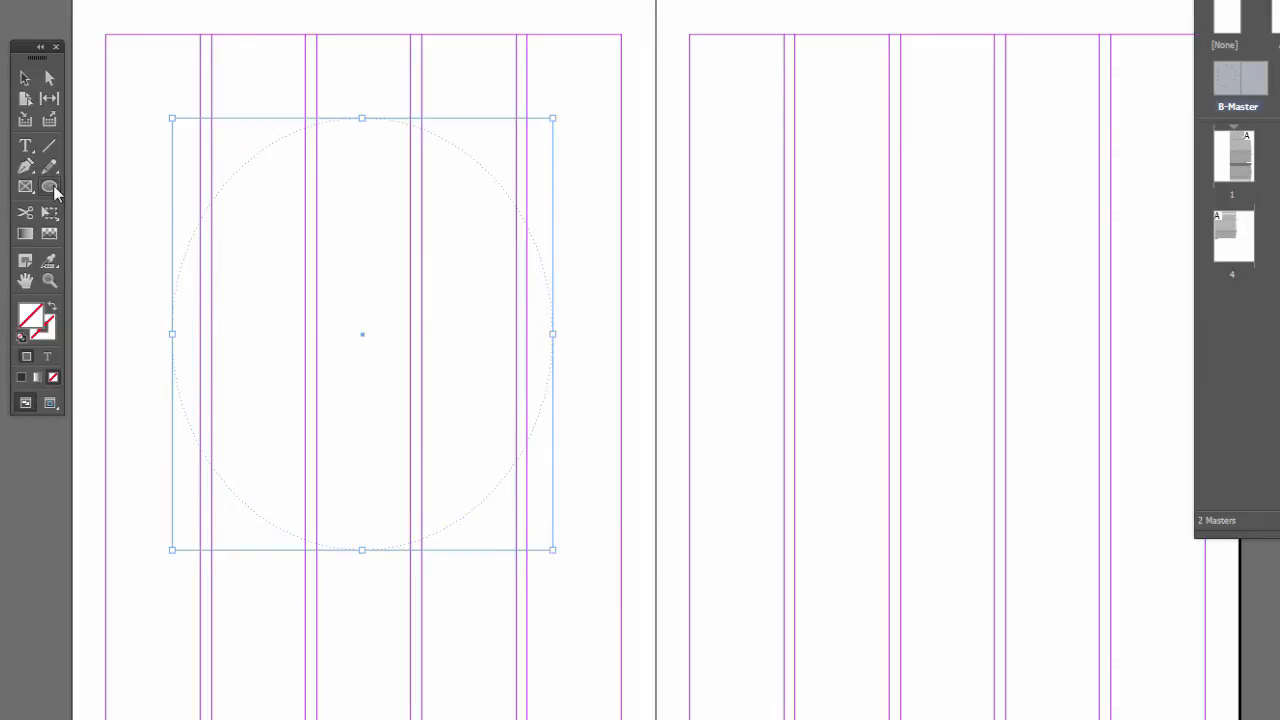
left_click(49, 187)
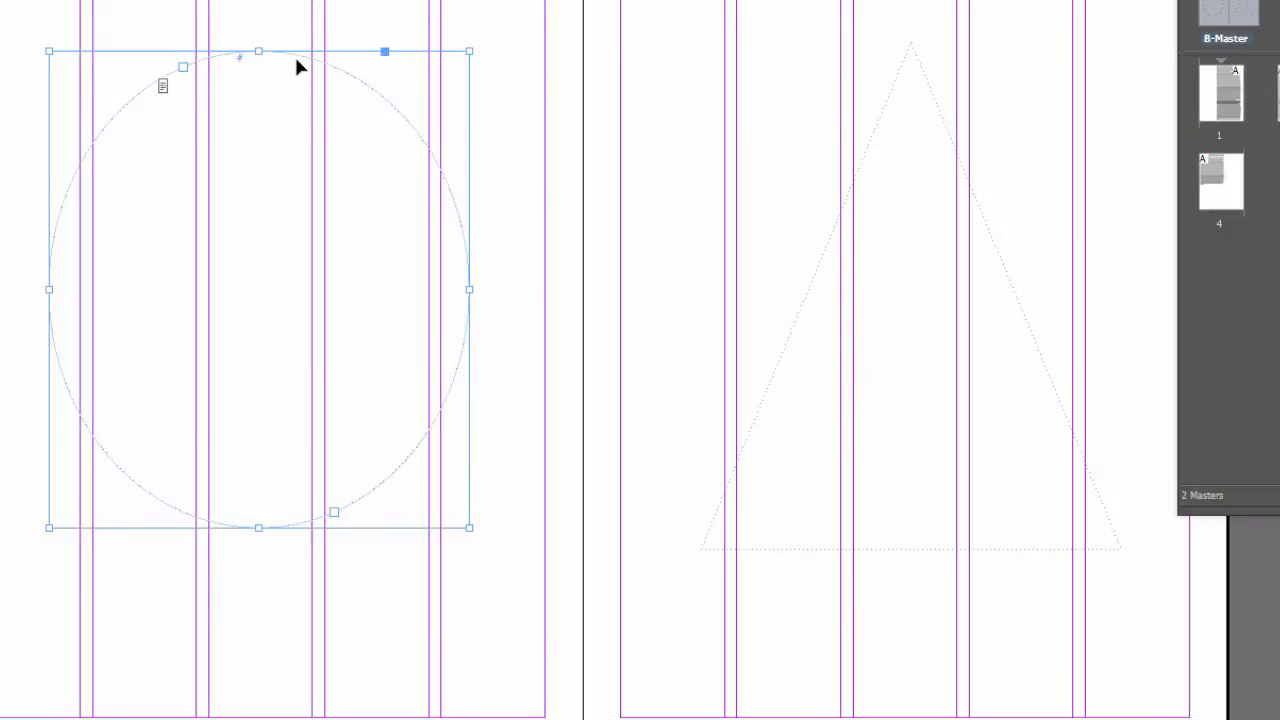
mouse_move(338, 515)
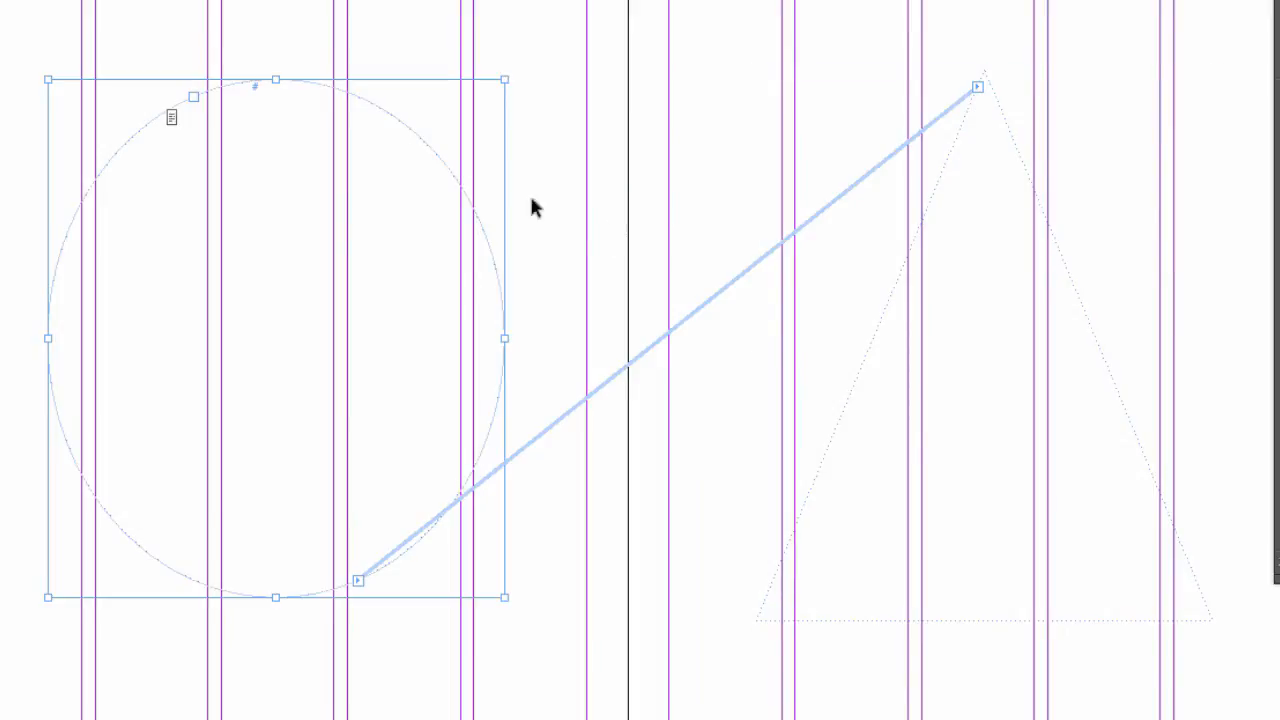
mouse_move(195, 140)
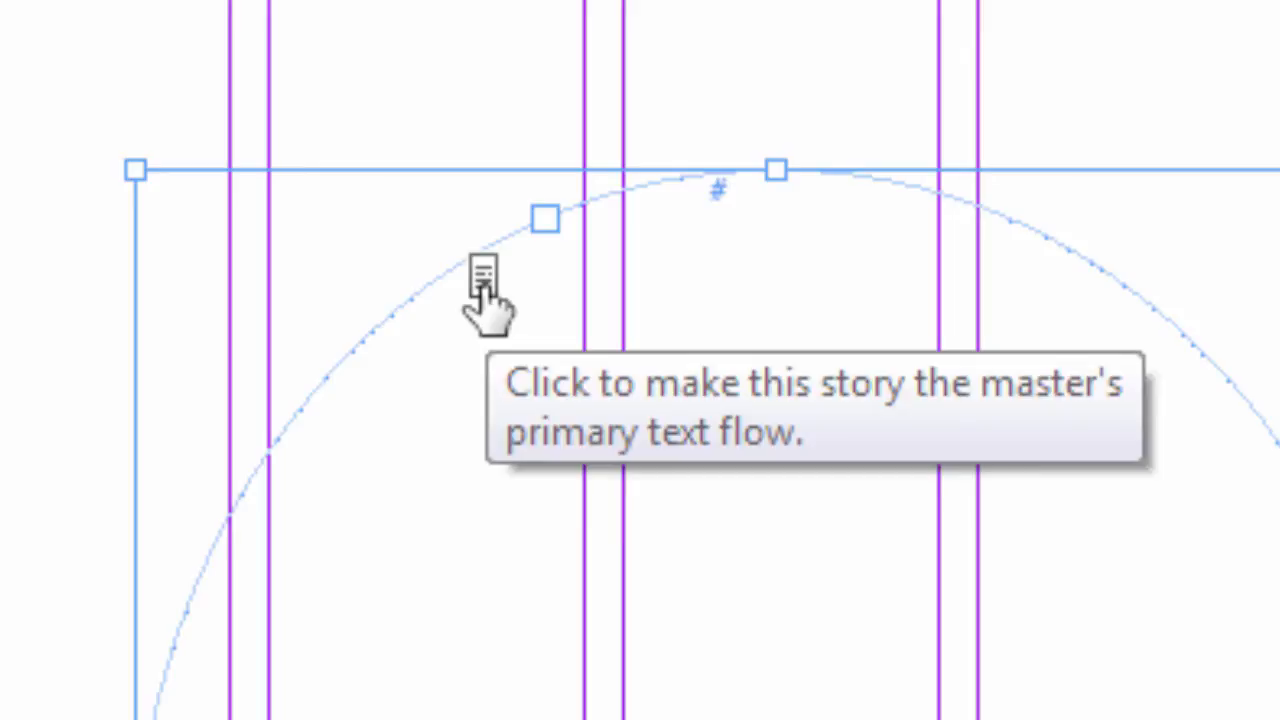
left_click(483, 275)
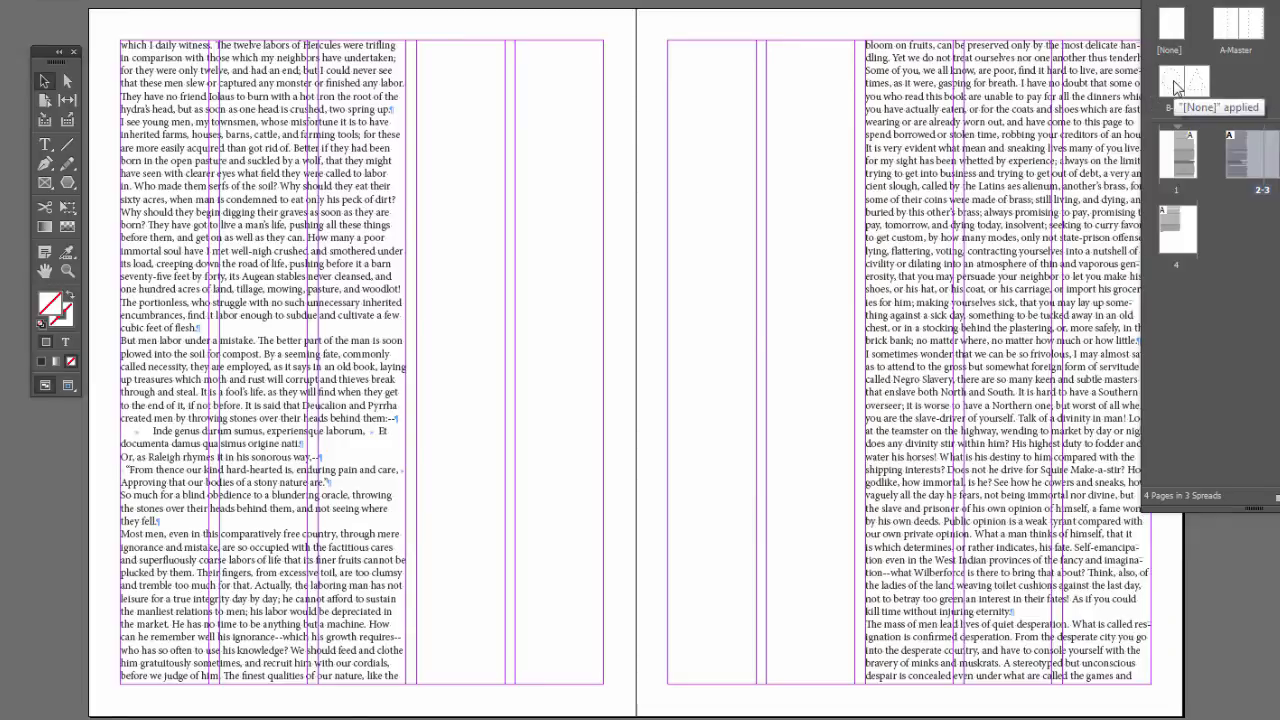
- Apply B-Master to the pages 2–3 spread in the Pages panel
left_click(1183, 82)
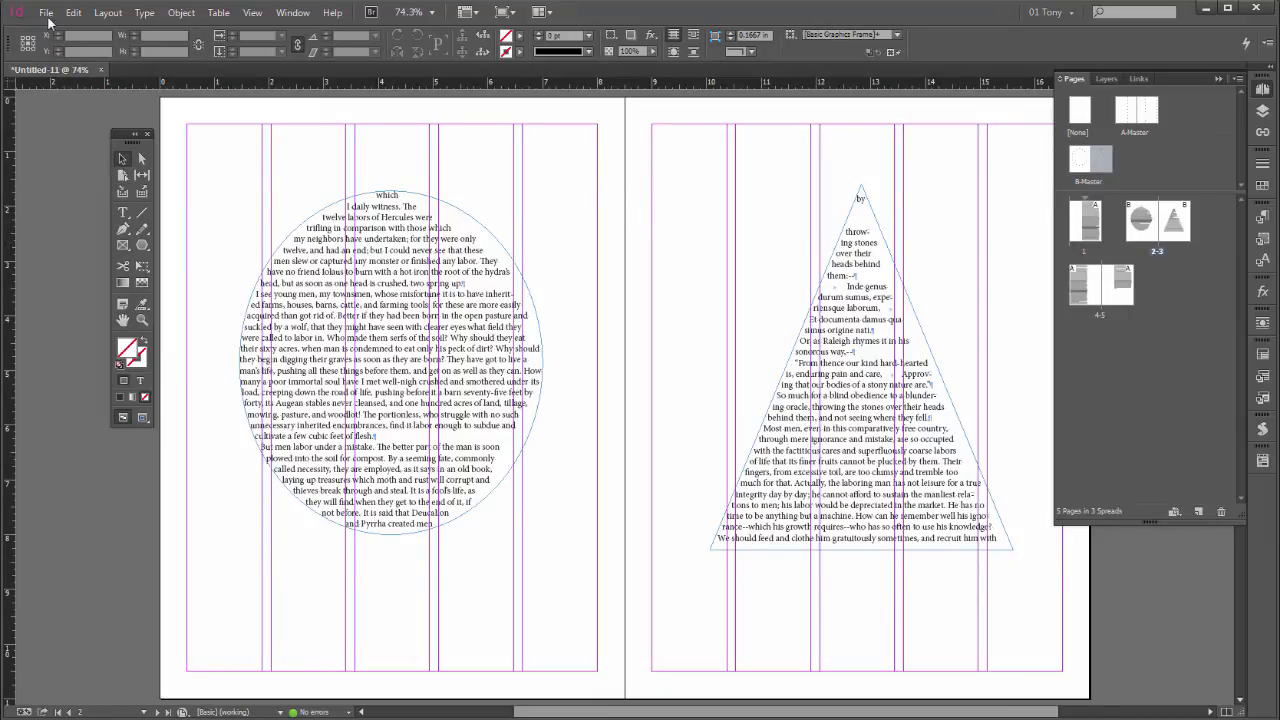
left_click(46, 12)
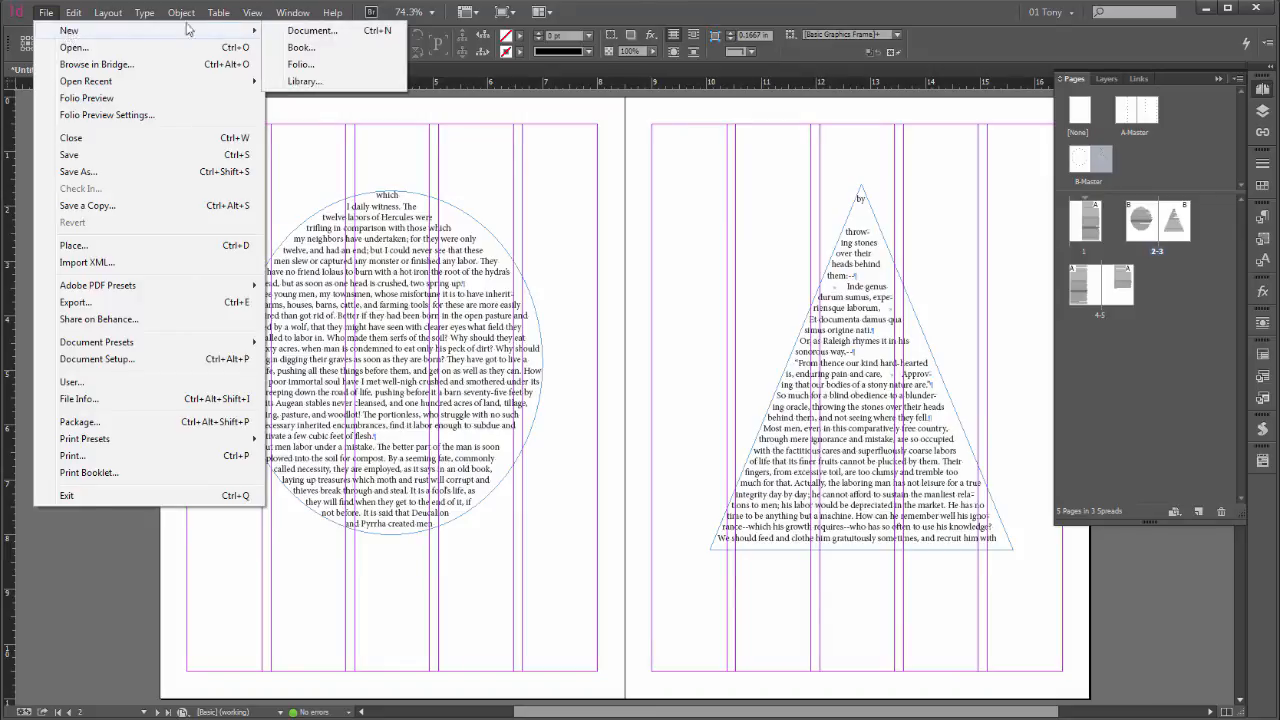
- Create a new Letter facing-pages document with 5 columns
left_click(292, 12)
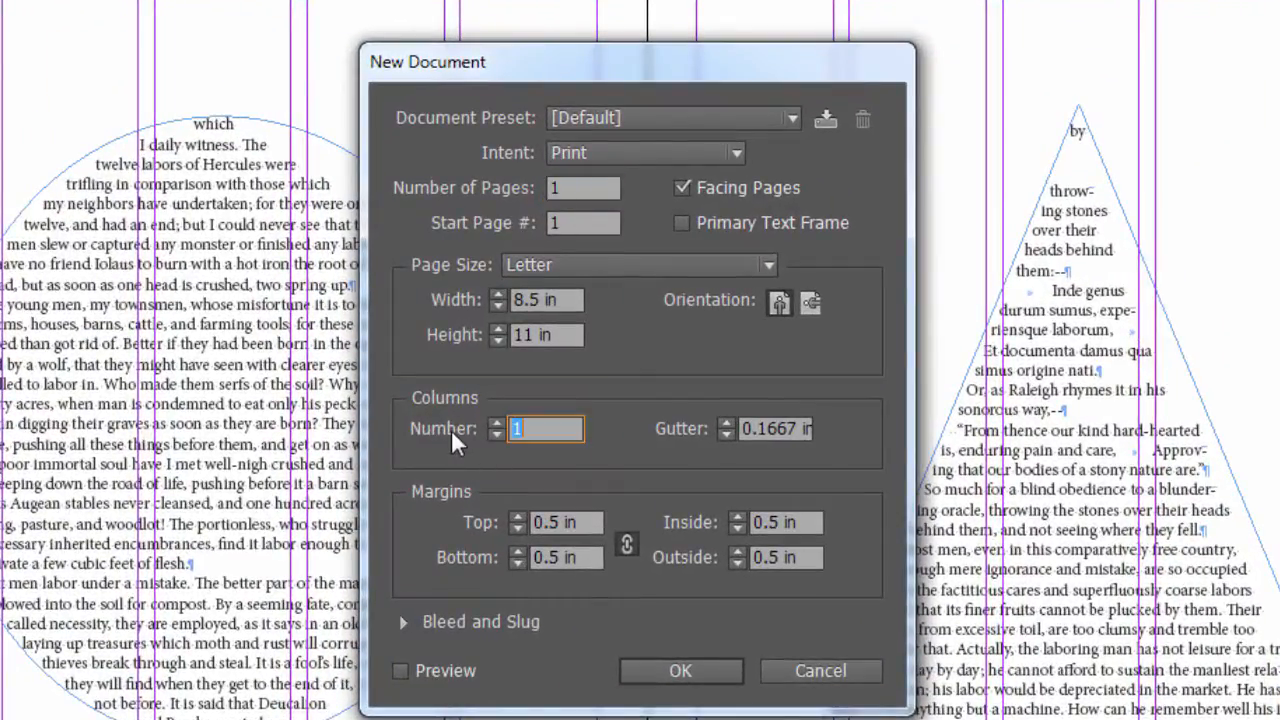
type("5")
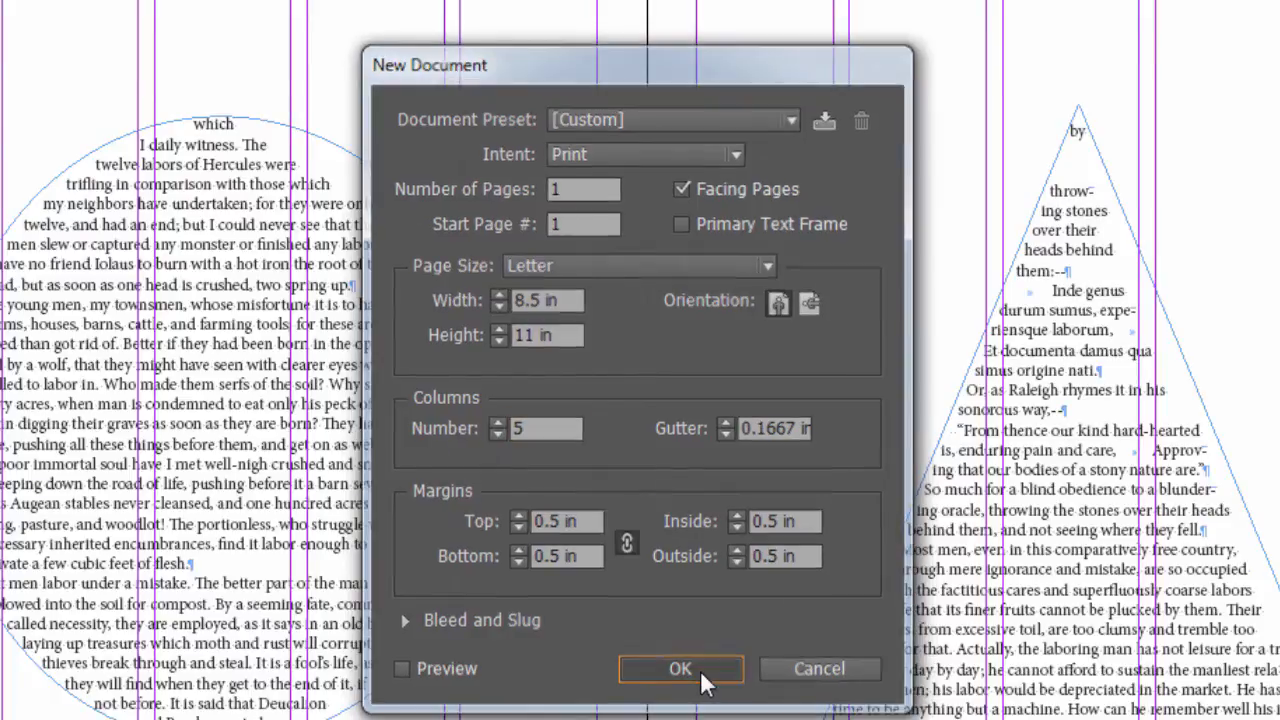
left_click(680, 668)
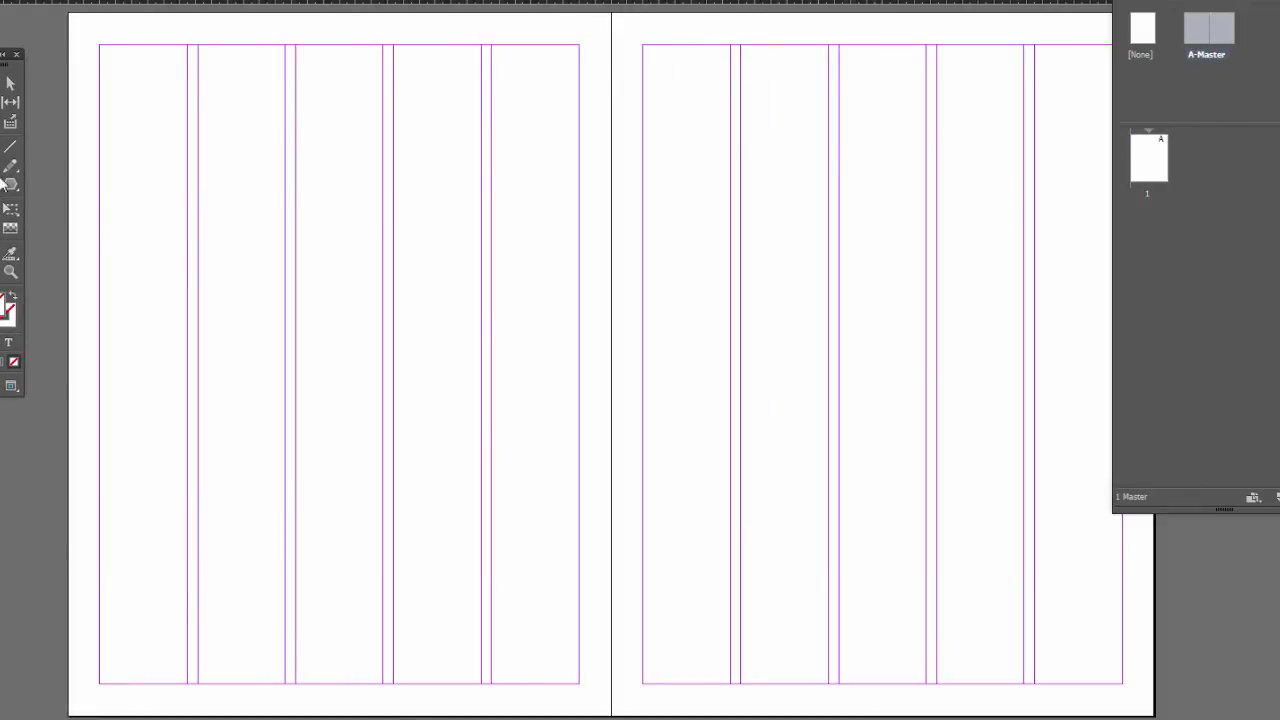
- Draw a text frame on each A-Master page and thread the left frame into the right
left_click_drag(130, 127, 430, 355)
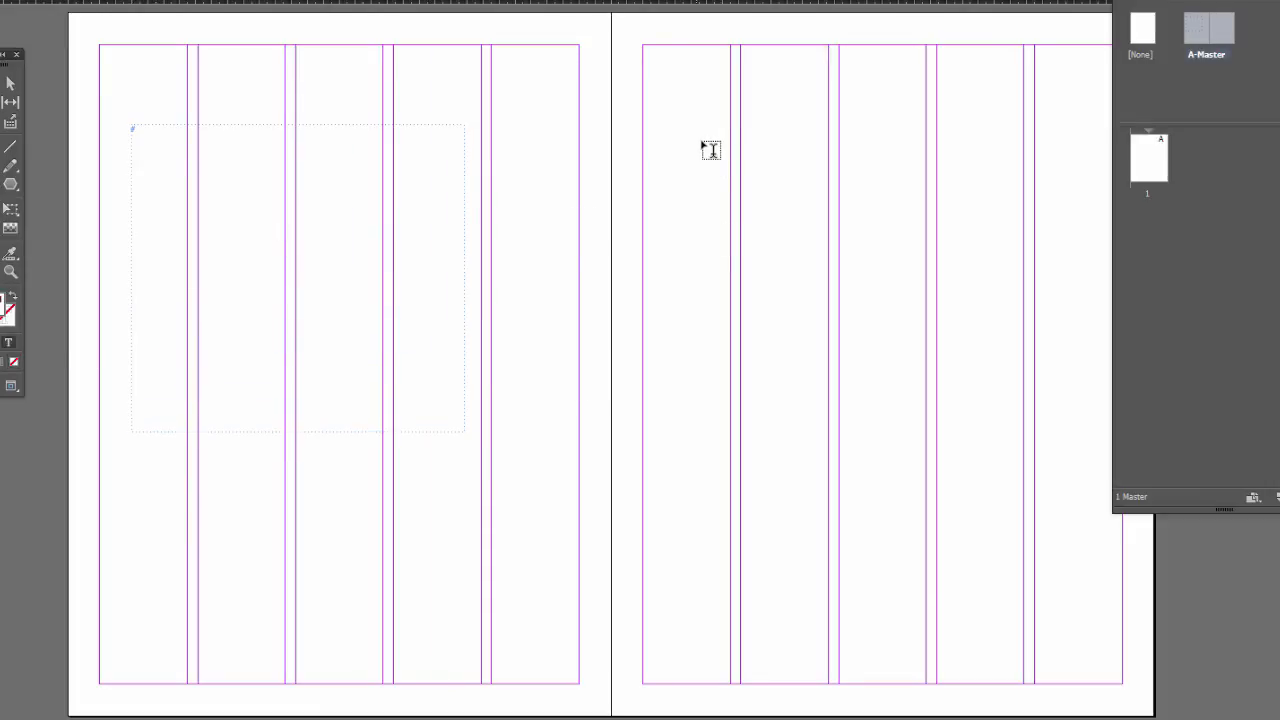
left_click_drag(703, 140, 1017, 432)
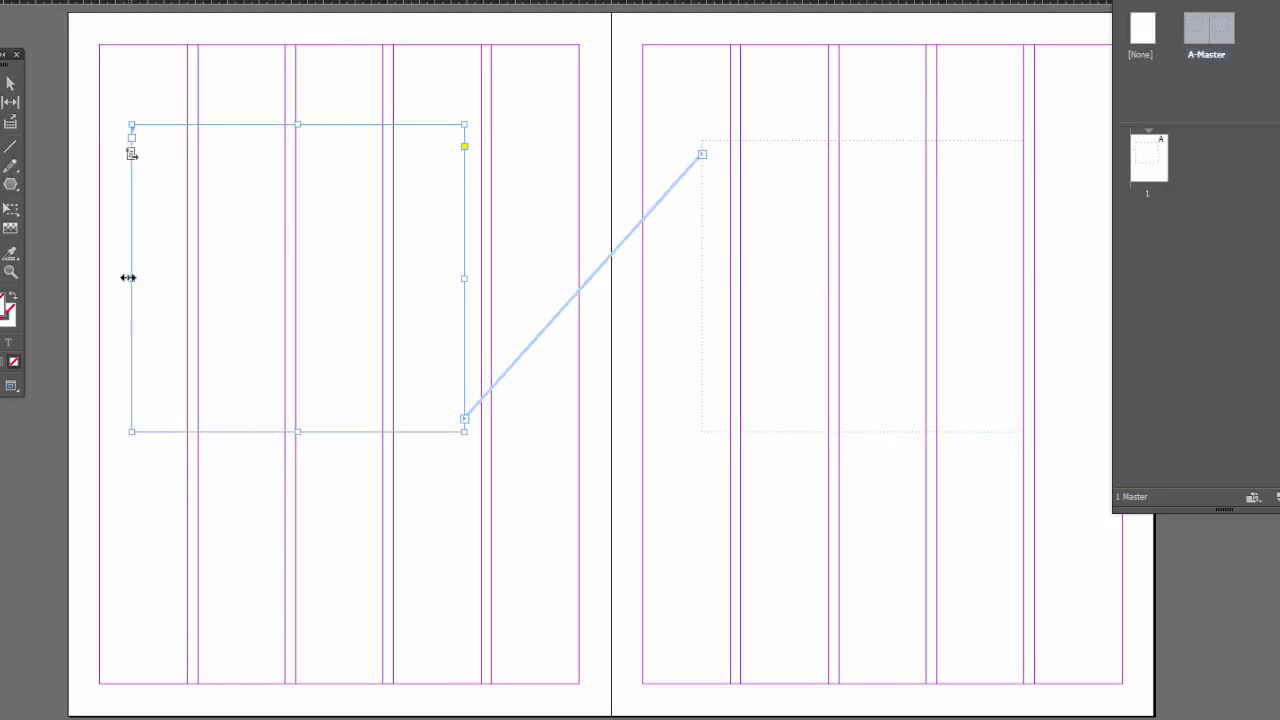
left_click_drag(131, 278, 198, 278)
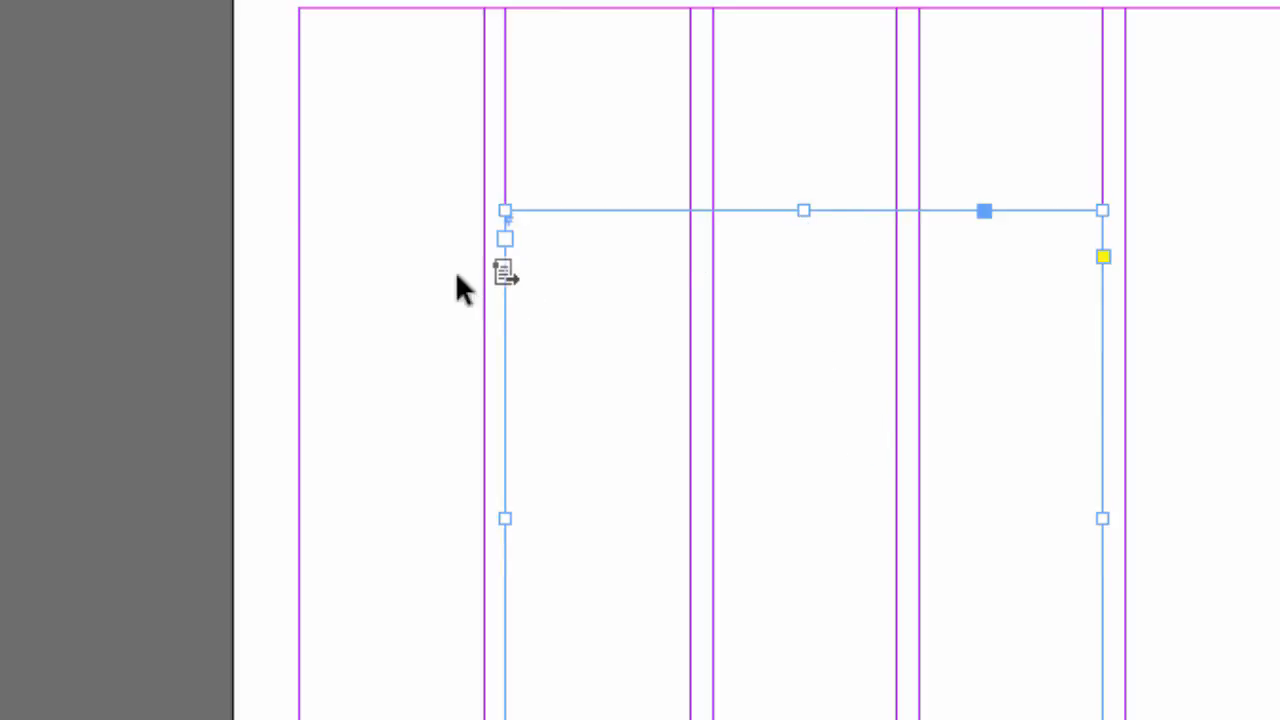
mouse_move(510, 280)
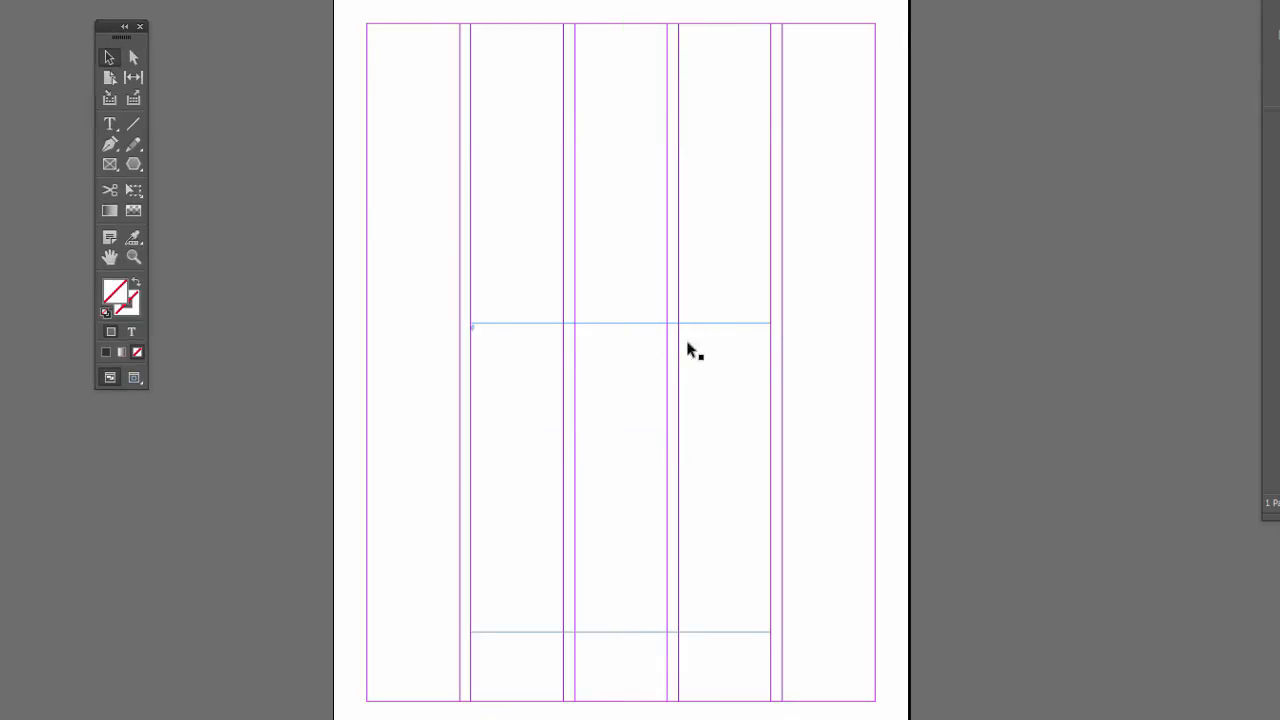
mouse_move(700, 343)
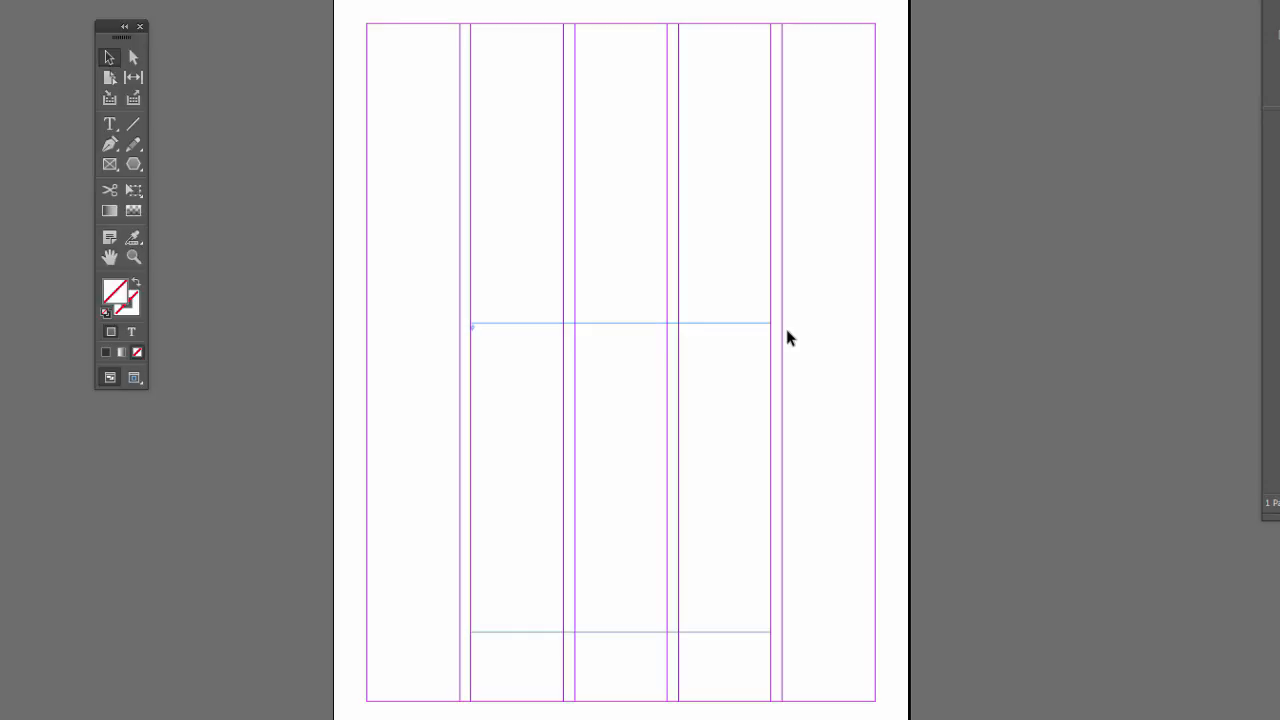
mouse_move(528, 240)
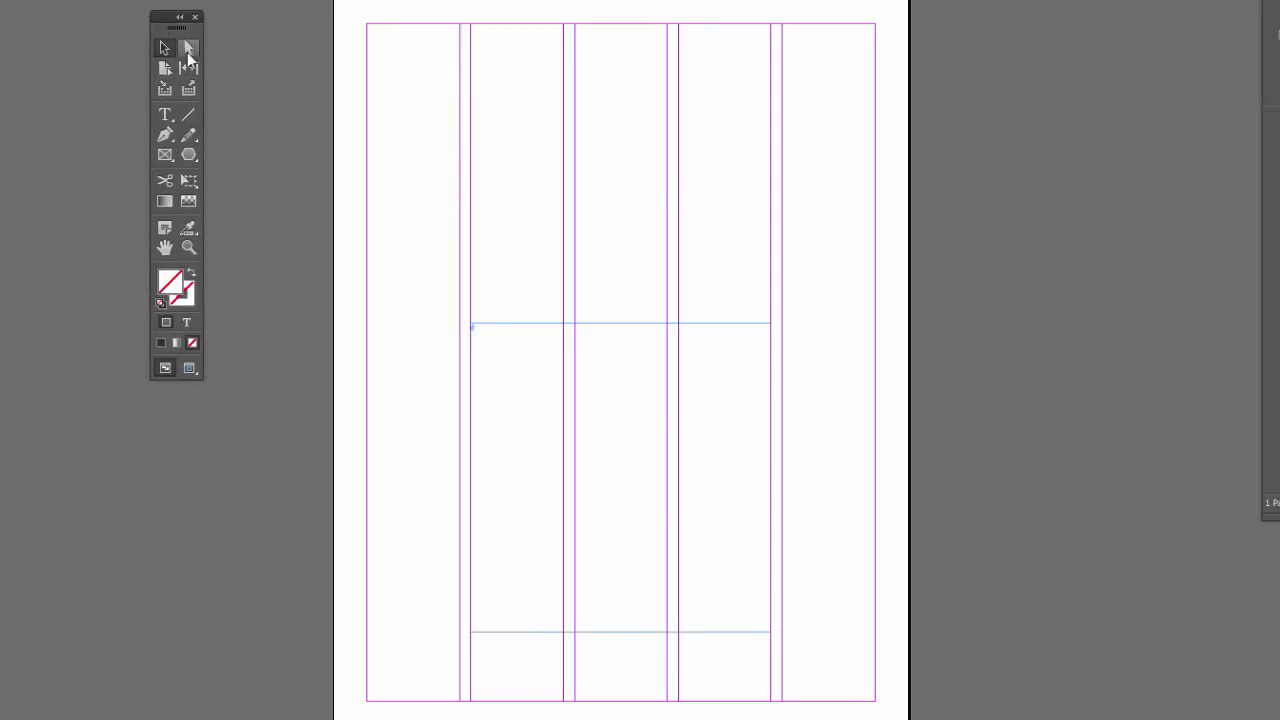
left_click(188, 48)
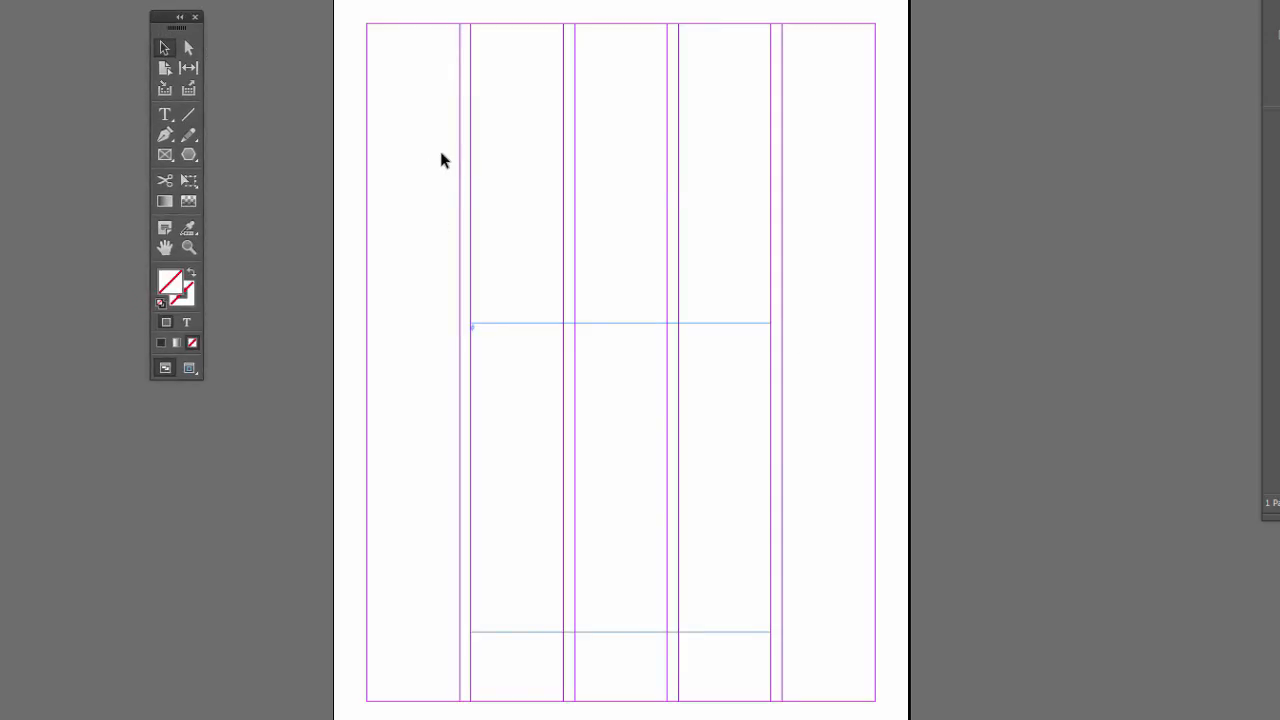